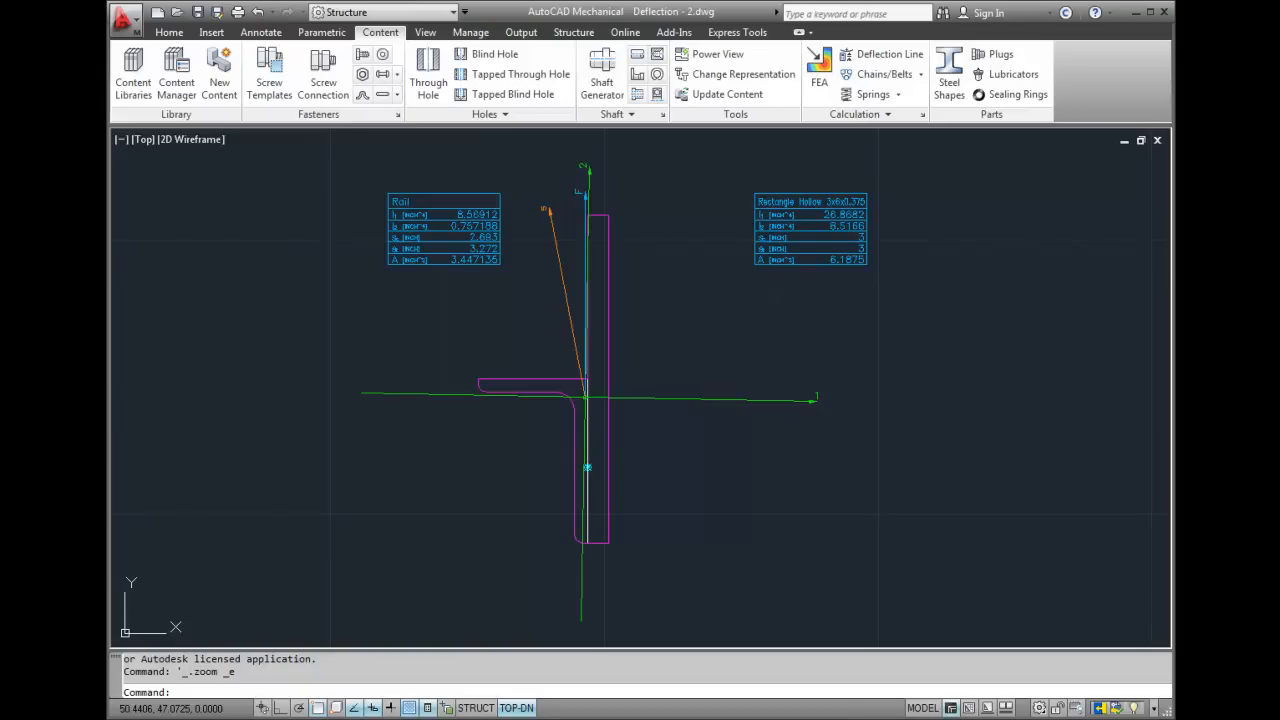
Step: Start Deflection Line, tie the beam to the moment of inertia block and draw it 60 units long
{"action": "left_click", "coordinate": [889, 54]}
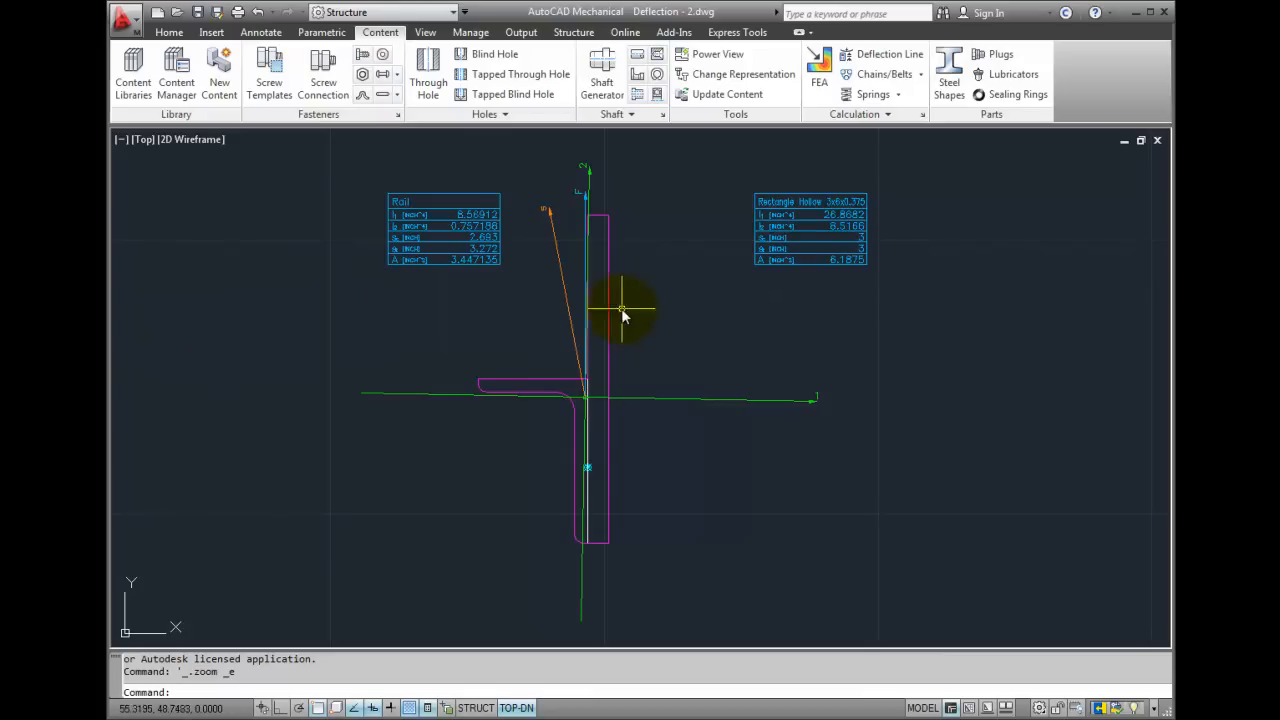
{"action": "mouse_move", "coordinate": [888, 138]}
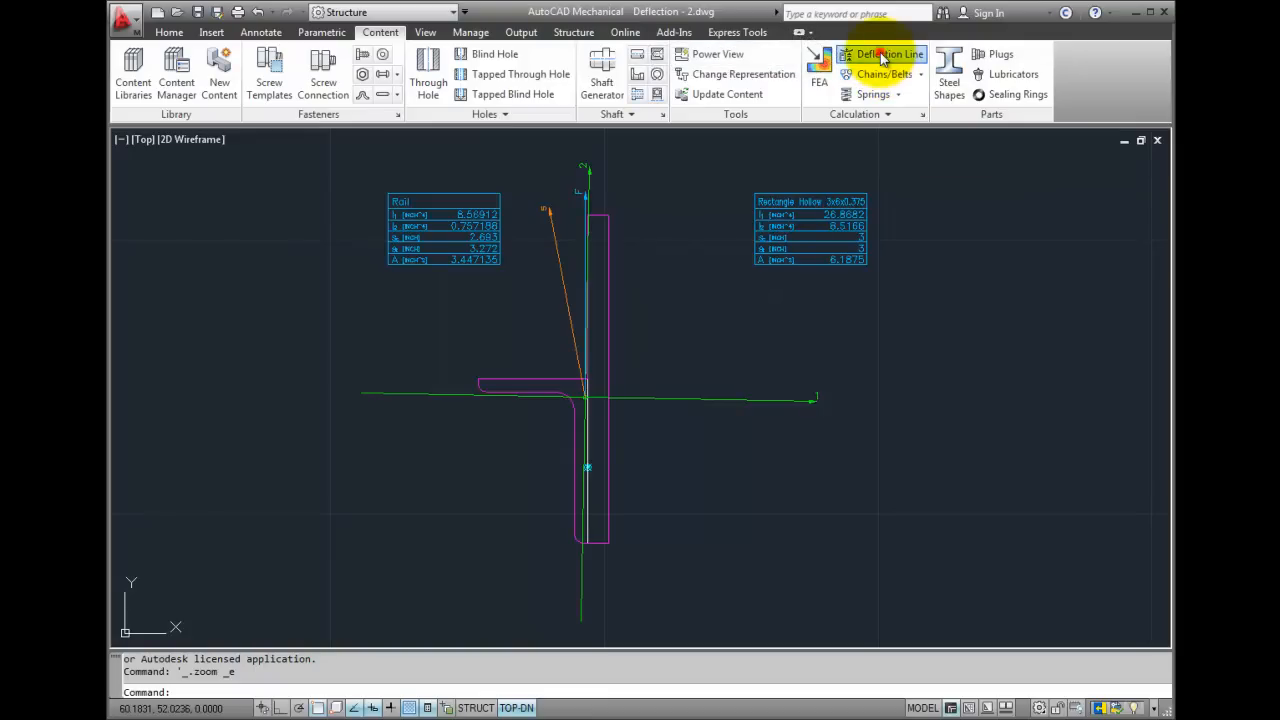
{"action": "left_click", "coordinate": [888, 54]}
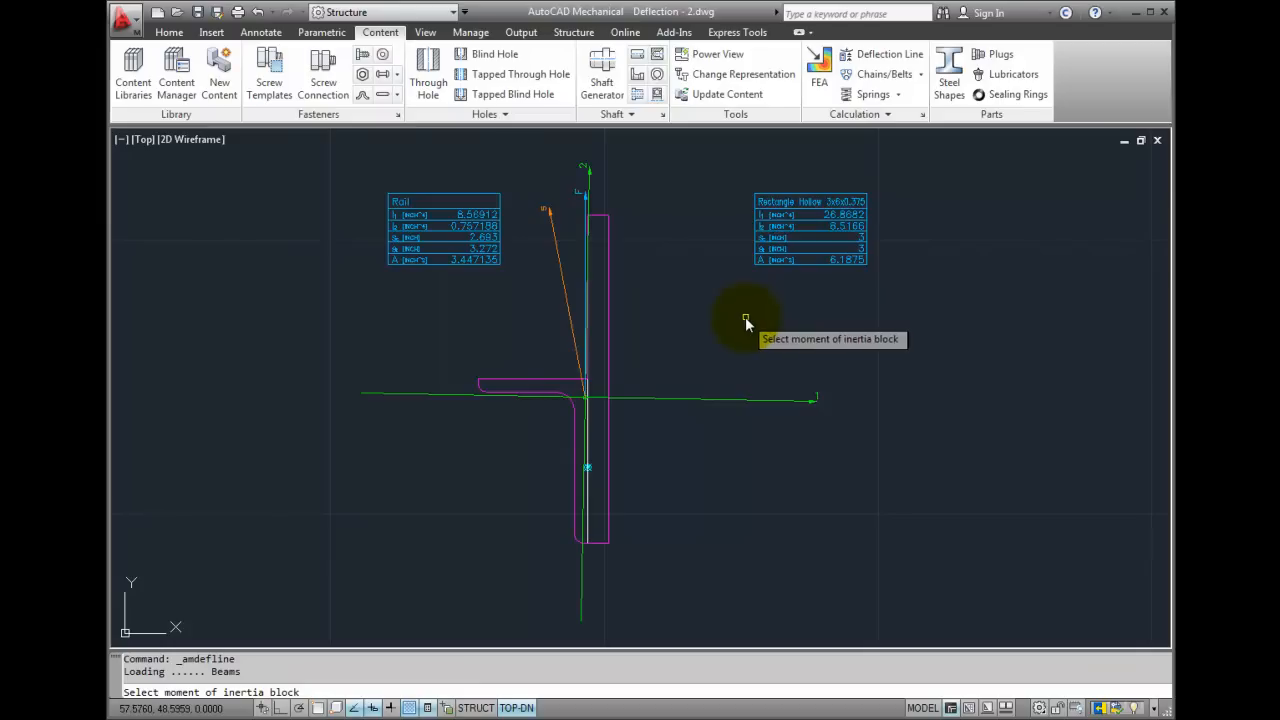
{"action": "left_click", "coordinate": [470, 235]}
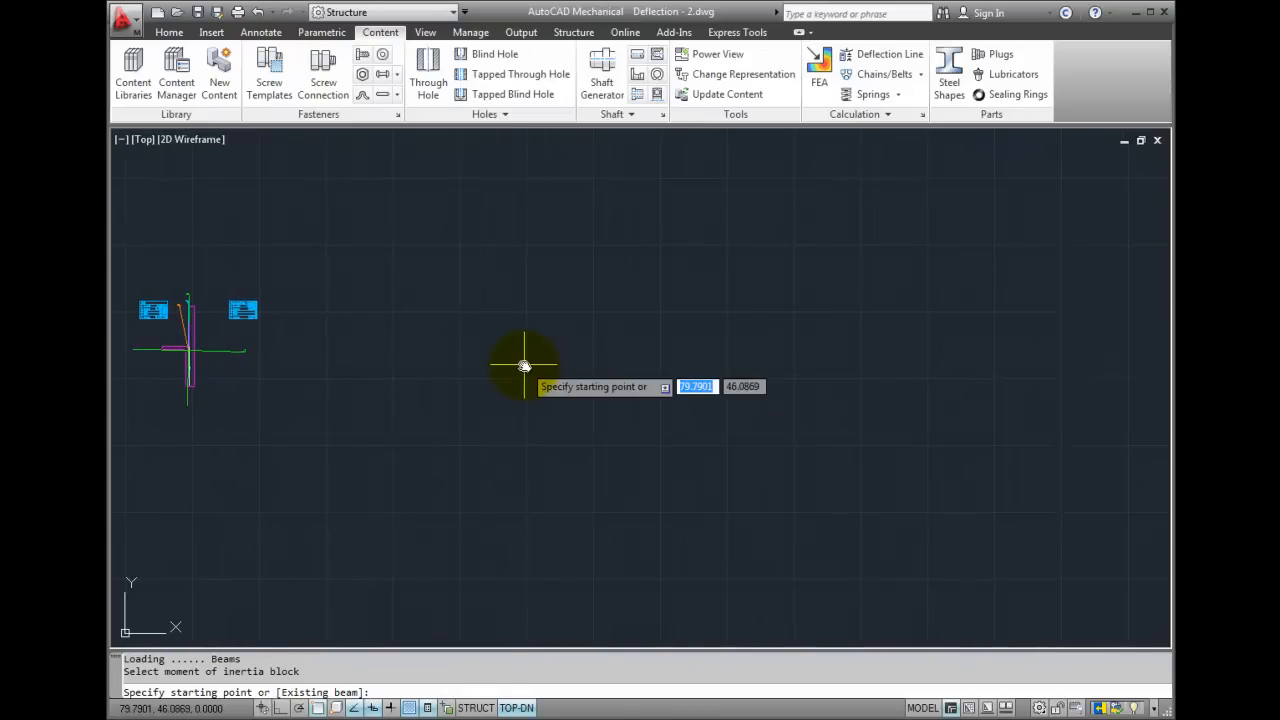
{"action": "mouse_move", "coordinate": [520, 362]}
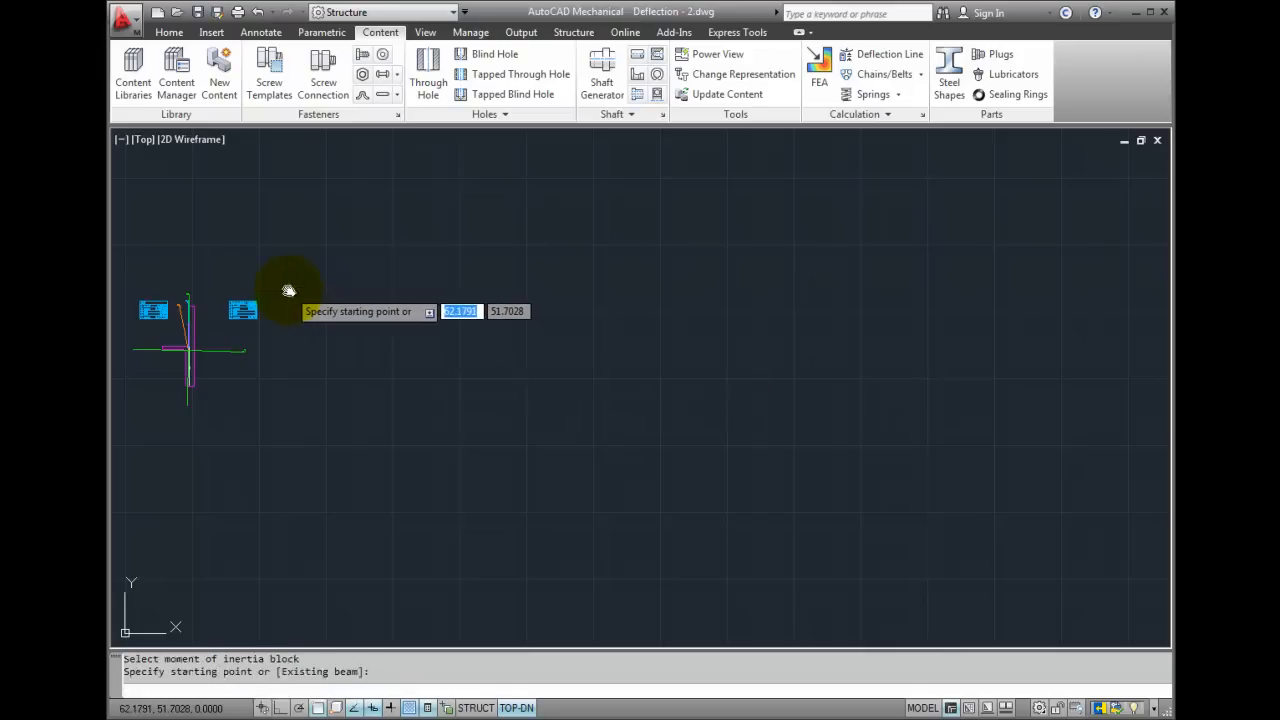
{"action": "left_click", "coordinate": [305, 291]}
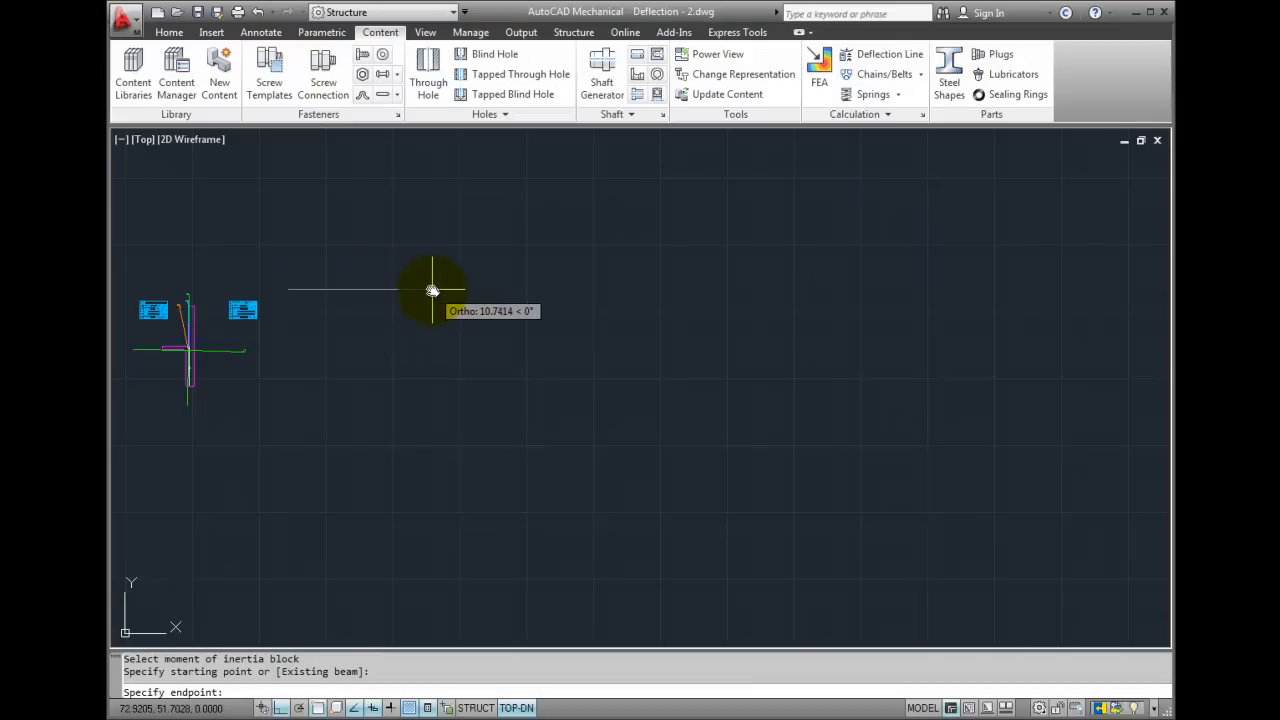
{"action": "type", "text": "60"}
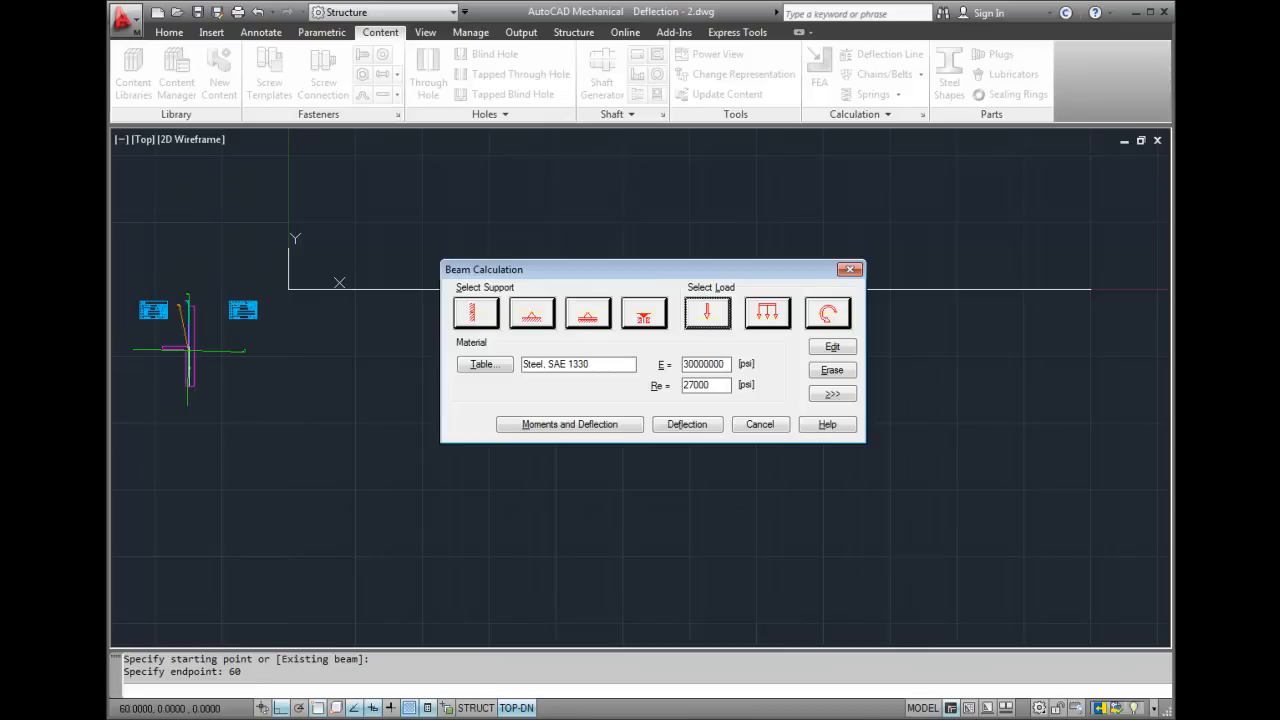
Step: Insert fixed supports at the left and right ends of the beam
{"action": "left_click", "coordinate": [476, 312]}
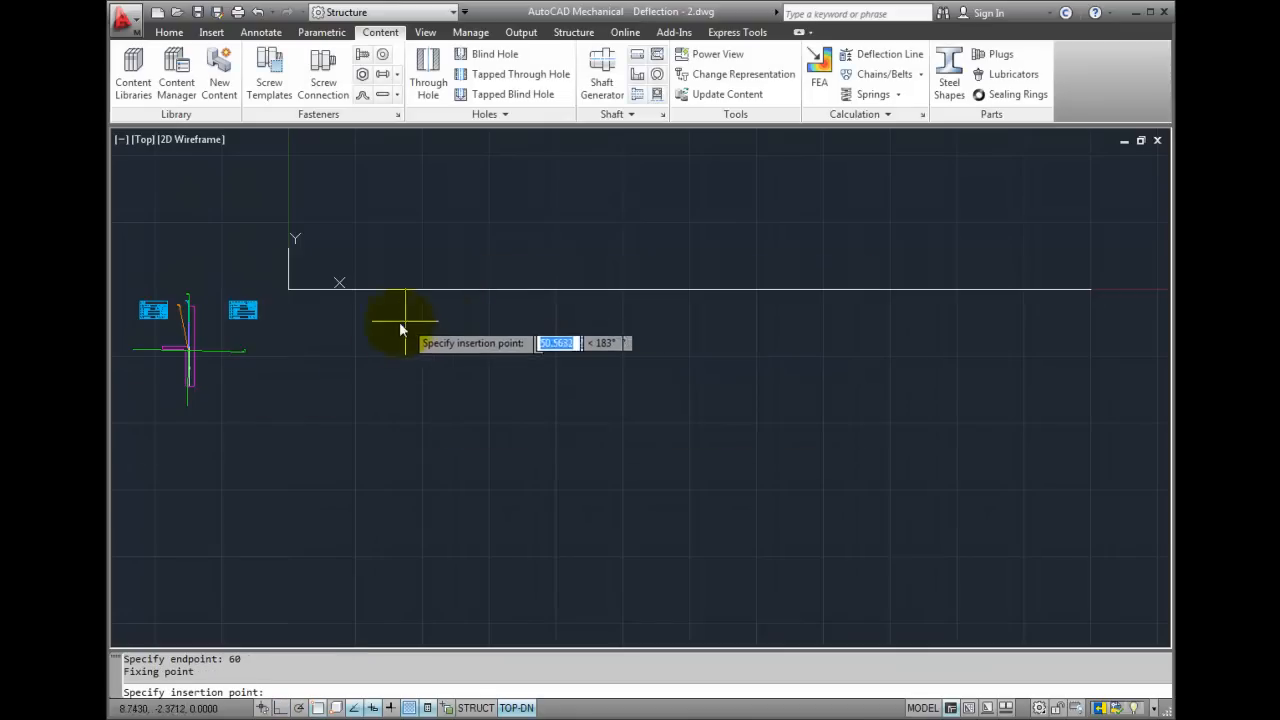
{"action": "left_click", "coordinate": [293, 290]}
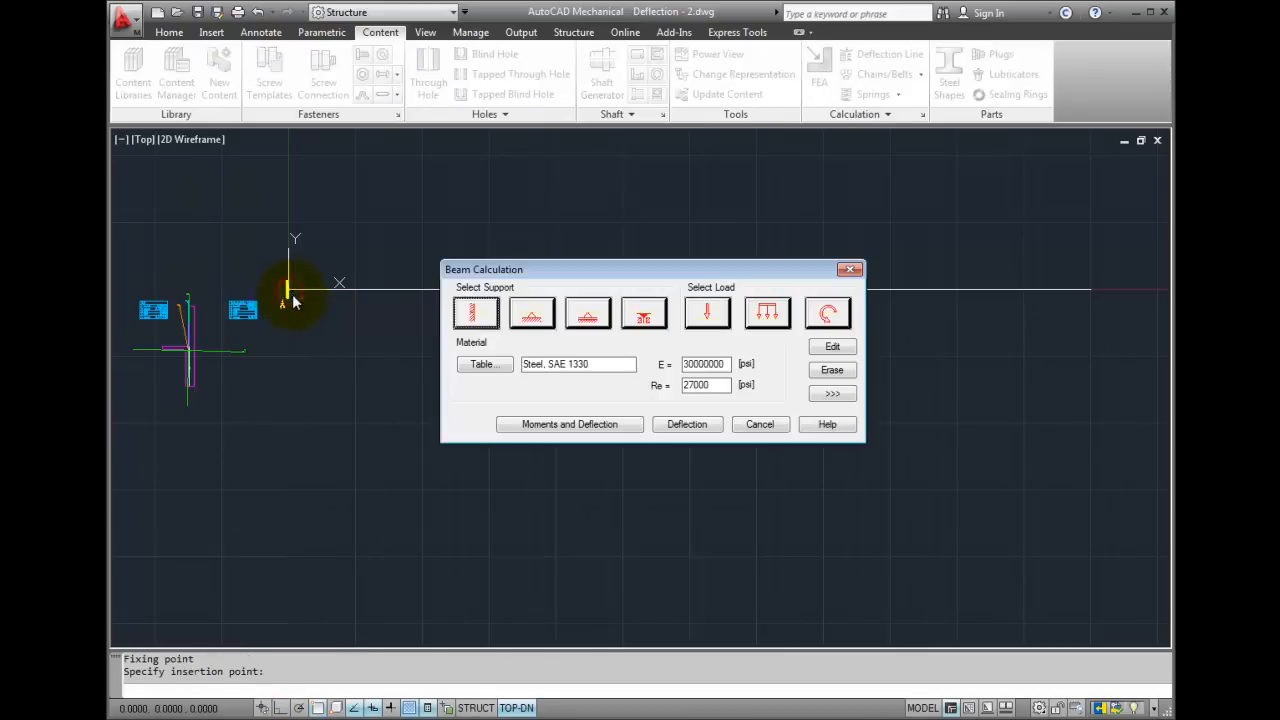
{"action": "mouse_move", "coordinate": [318, 338]}
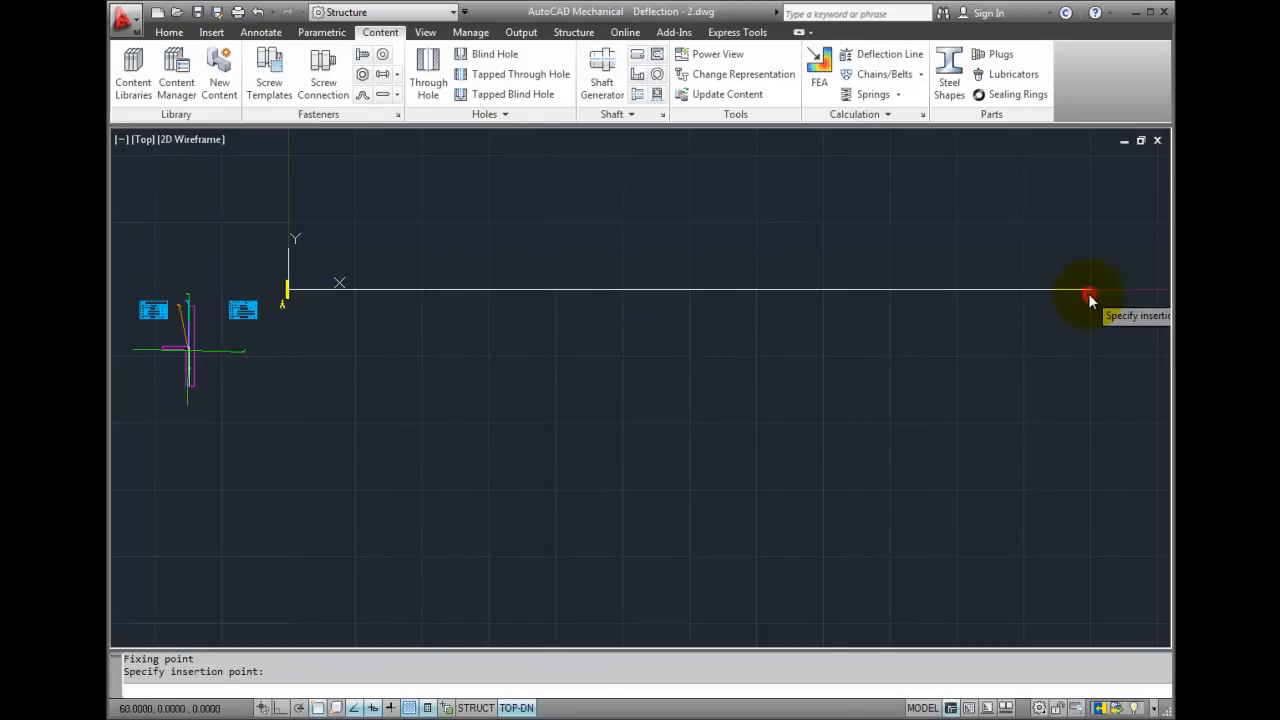
{"action": "left_click", "coordinate": [1088, 295]}
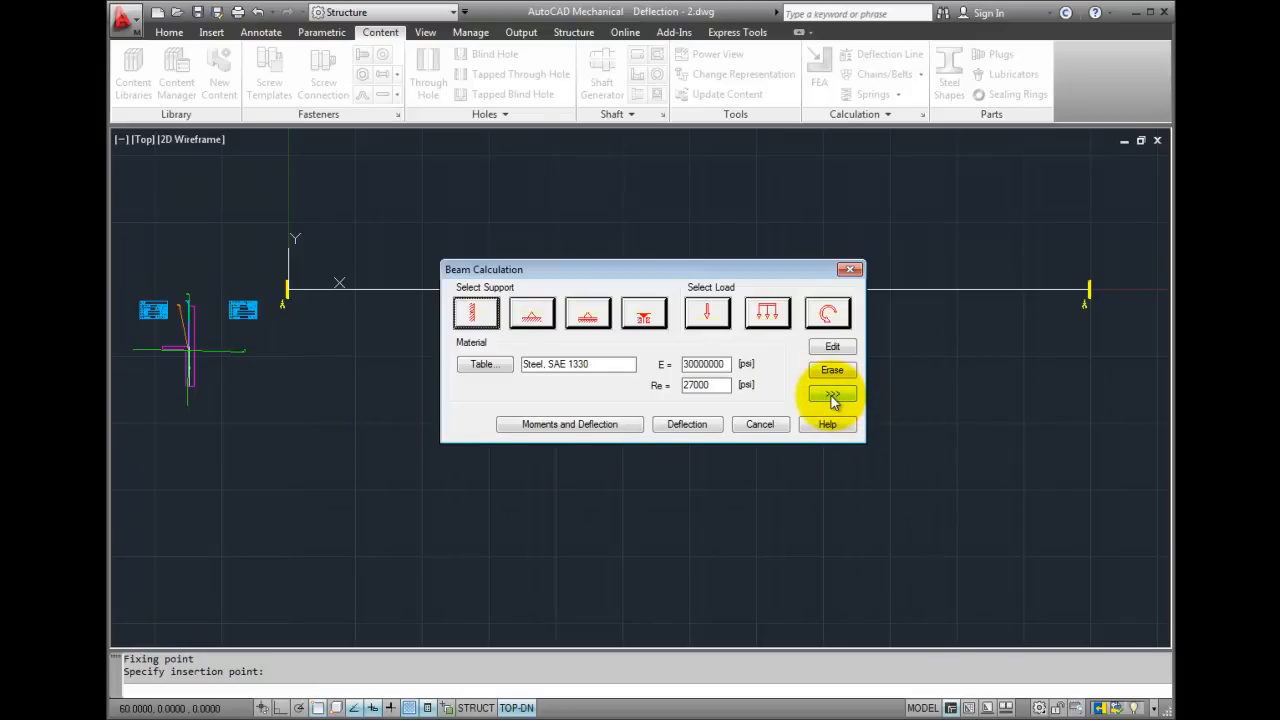
{"action": "left_click", "coordinate": [832, 395]}
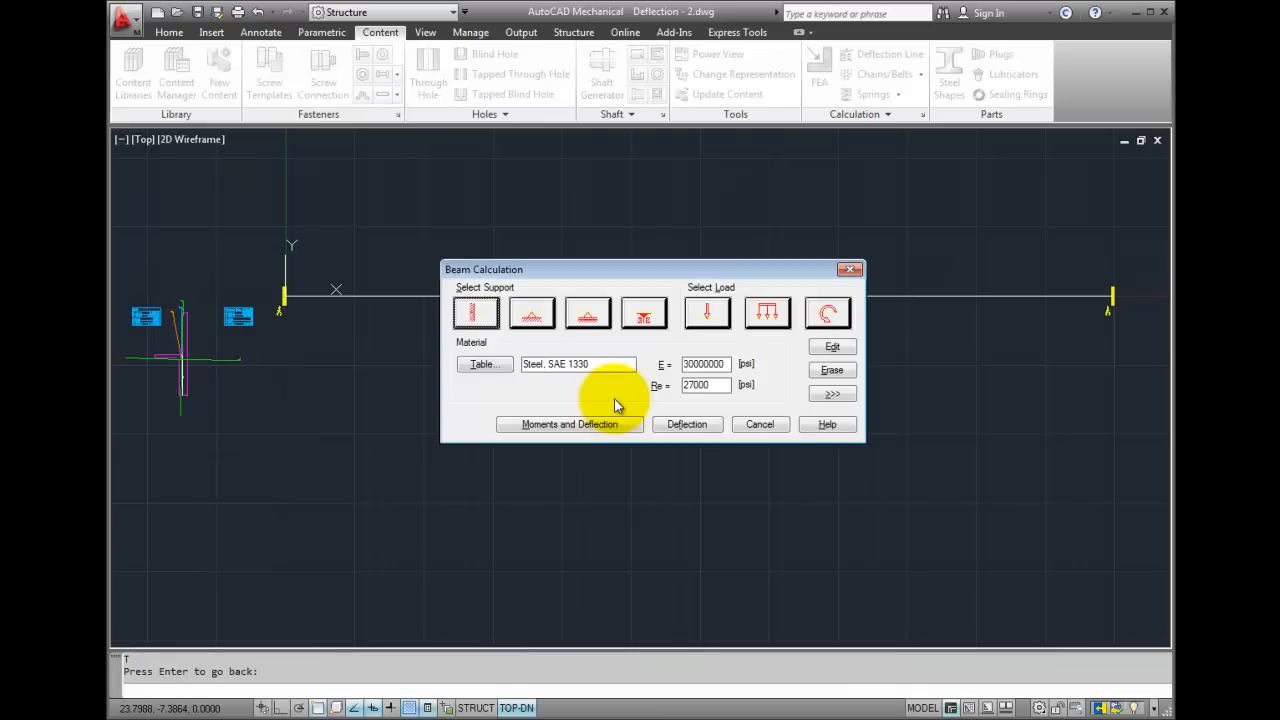
Step: Insert a movable support at the beam midpoint, 30 units from the left end
{"action": "left_click", "coordinate": [588, 313]}
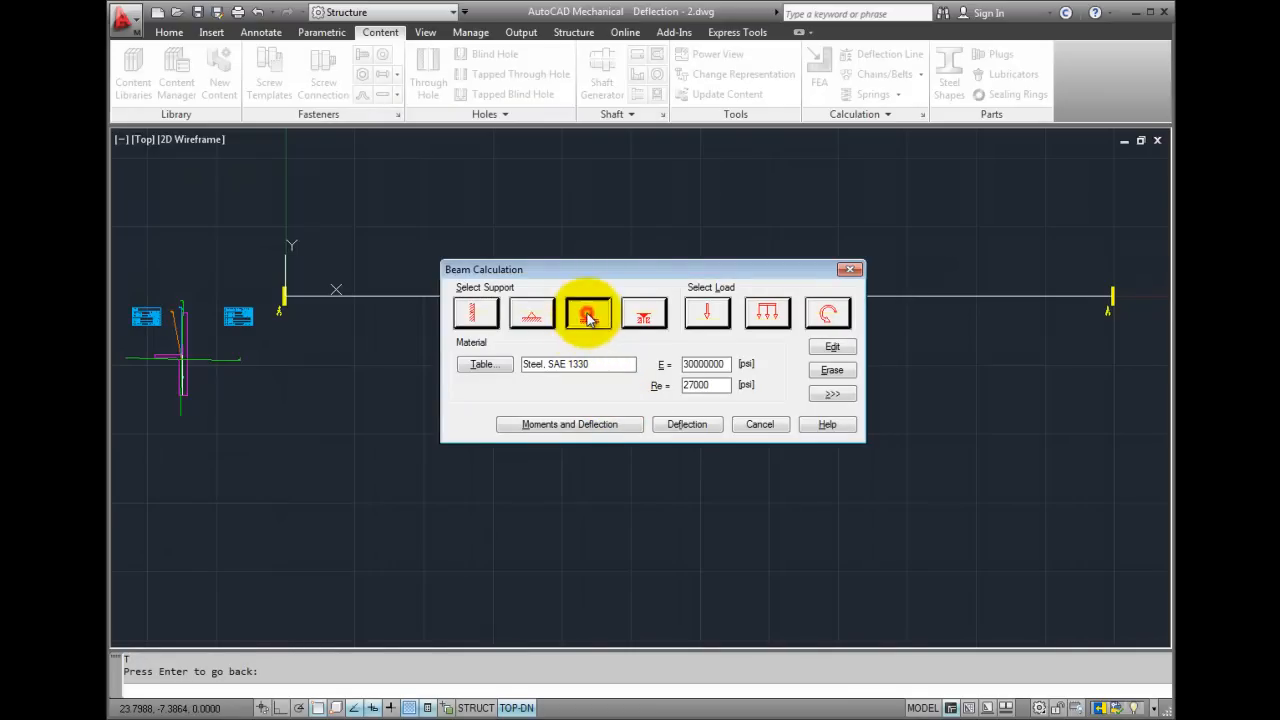
{"action": "left_click", "coordinate": [588, 313]}
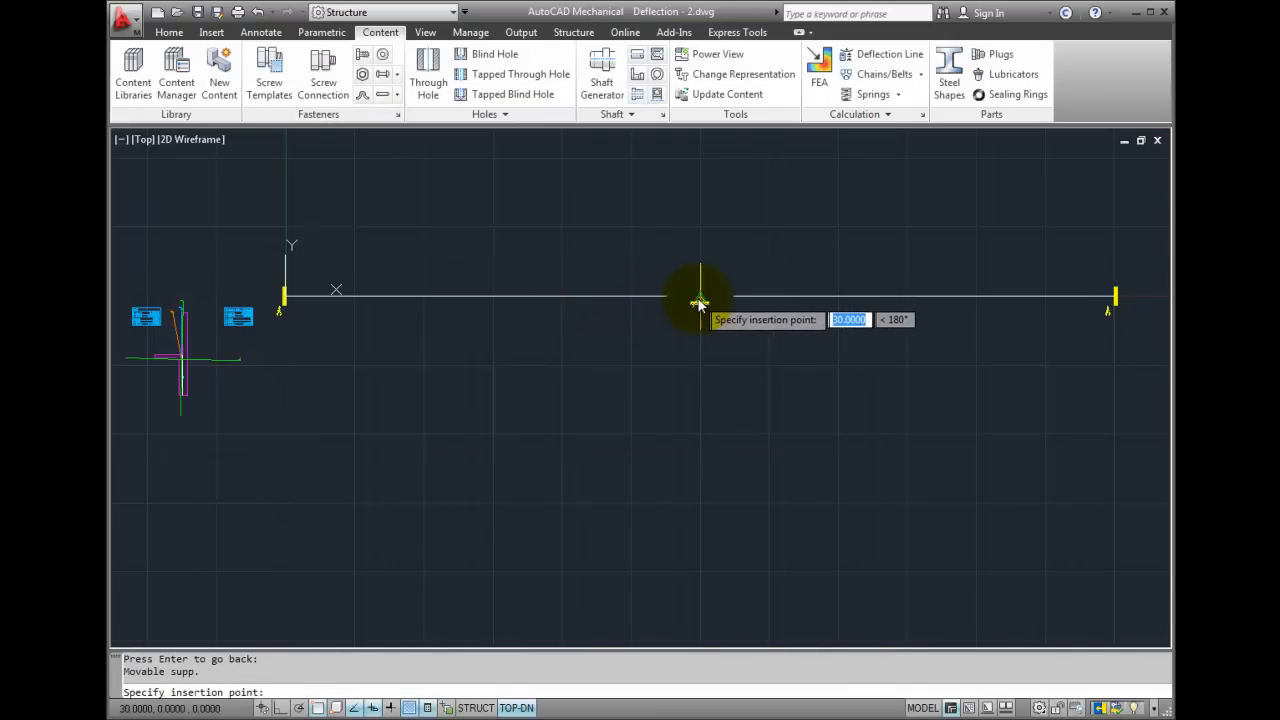
{"action": "left_click", "coordinate": [700, 300]}
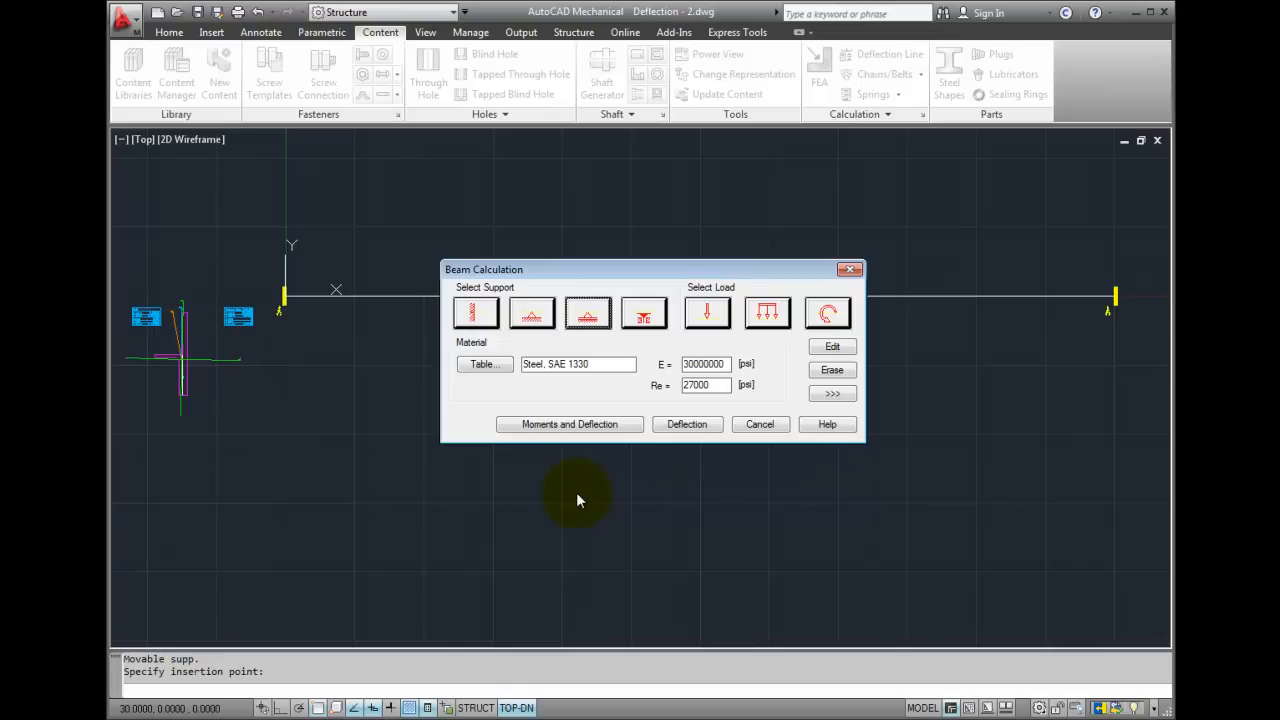
Step: Apply a 1000 lbf downward single force on the beam at 18 units
{"action": "left_click", "coordinate": [706, 313]}
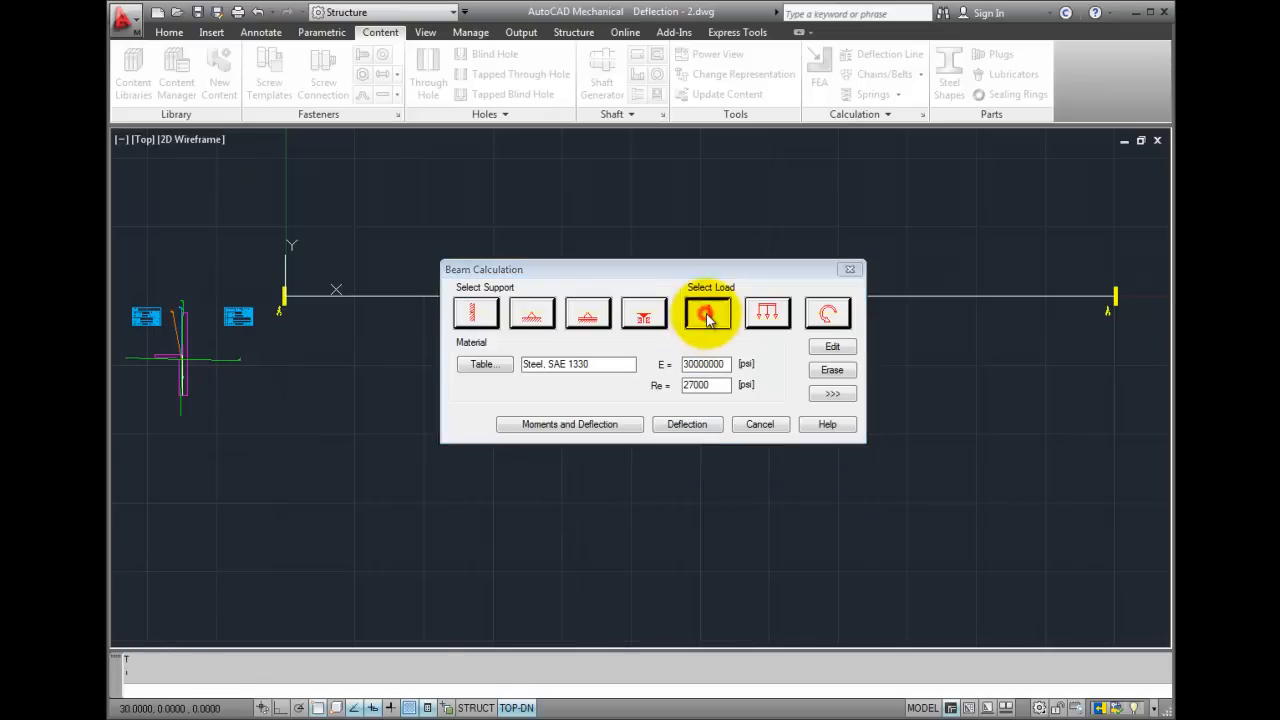
{"action": "left_click", "coordinate": [706, 313]}
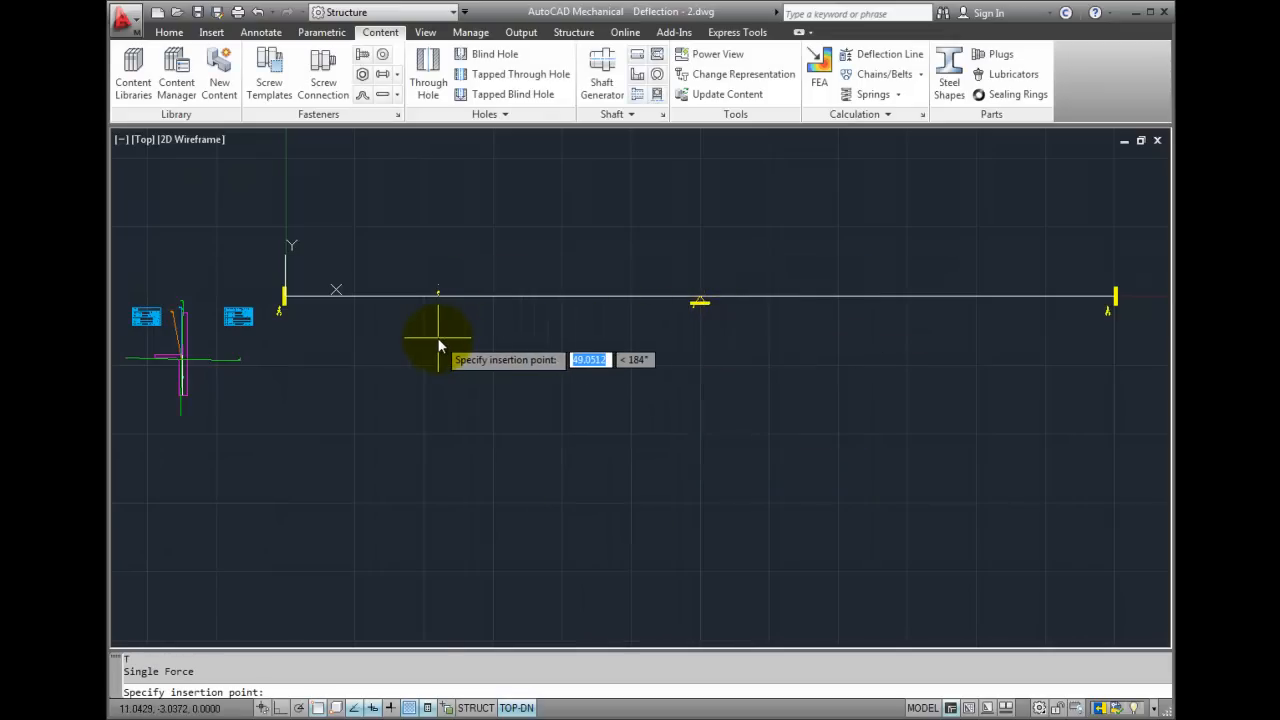
{"action": "mouse_move", "coordinate": [425, 345]}
{"action": "type", "text": "18"}
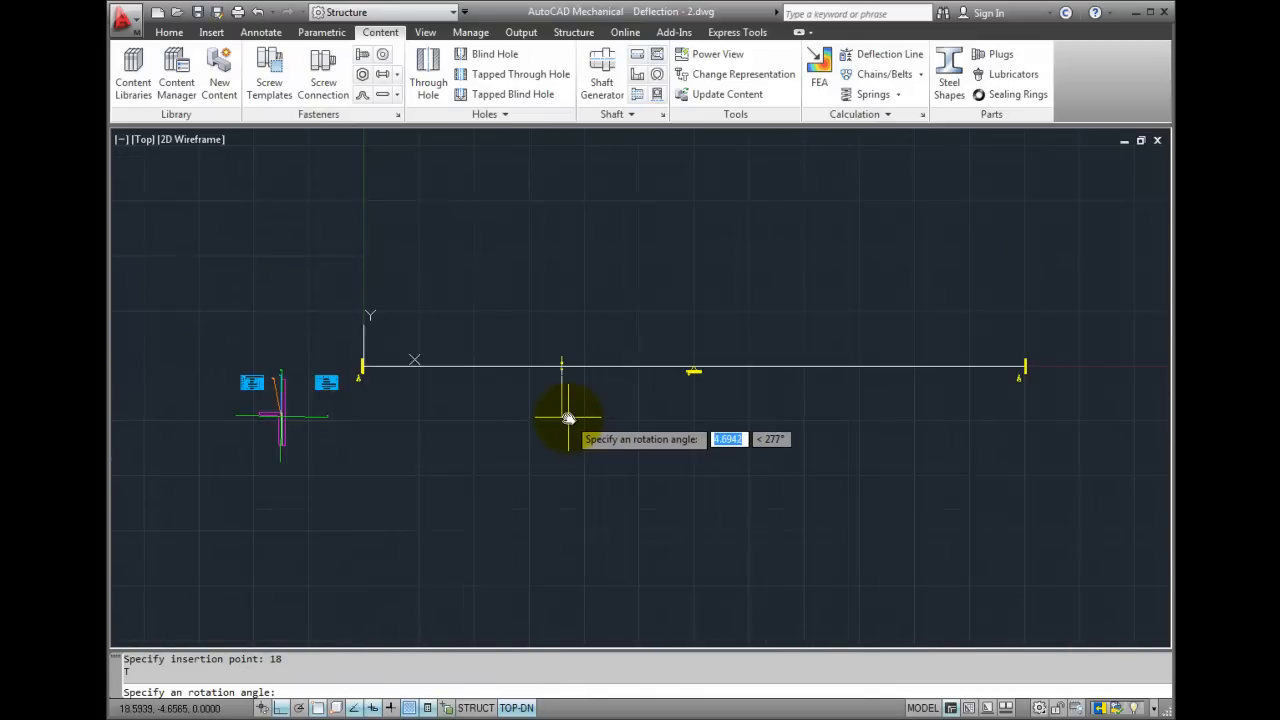
{"action": "mouse_move", "coordinate": [560, 265]}
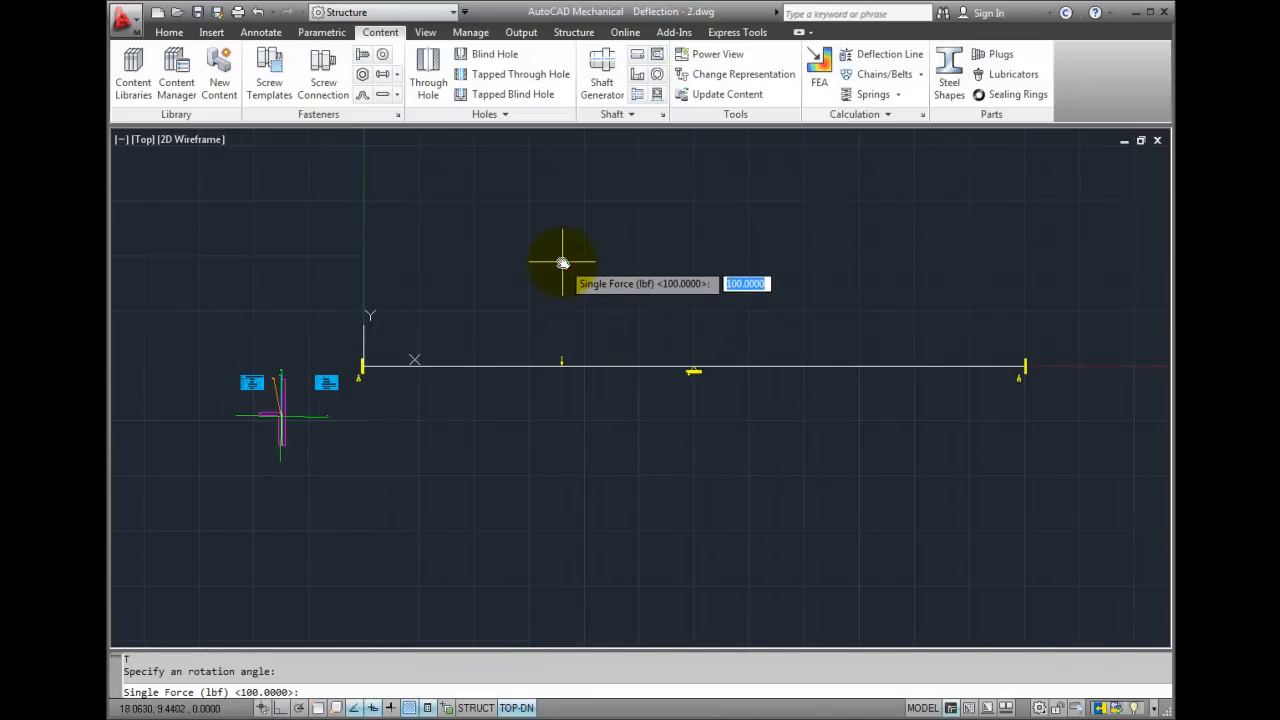
{"action": "type", "text": "1000"}
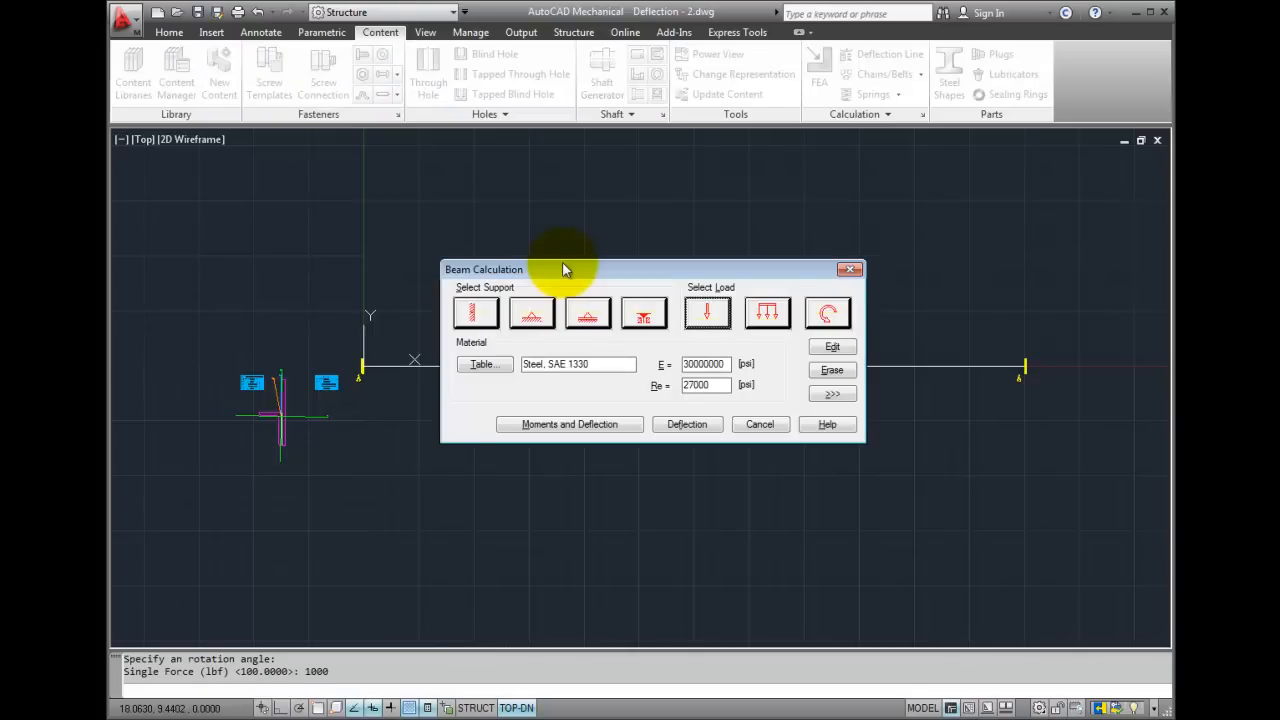
{"action": "mouse_move", "coordinate": [407, 314]}
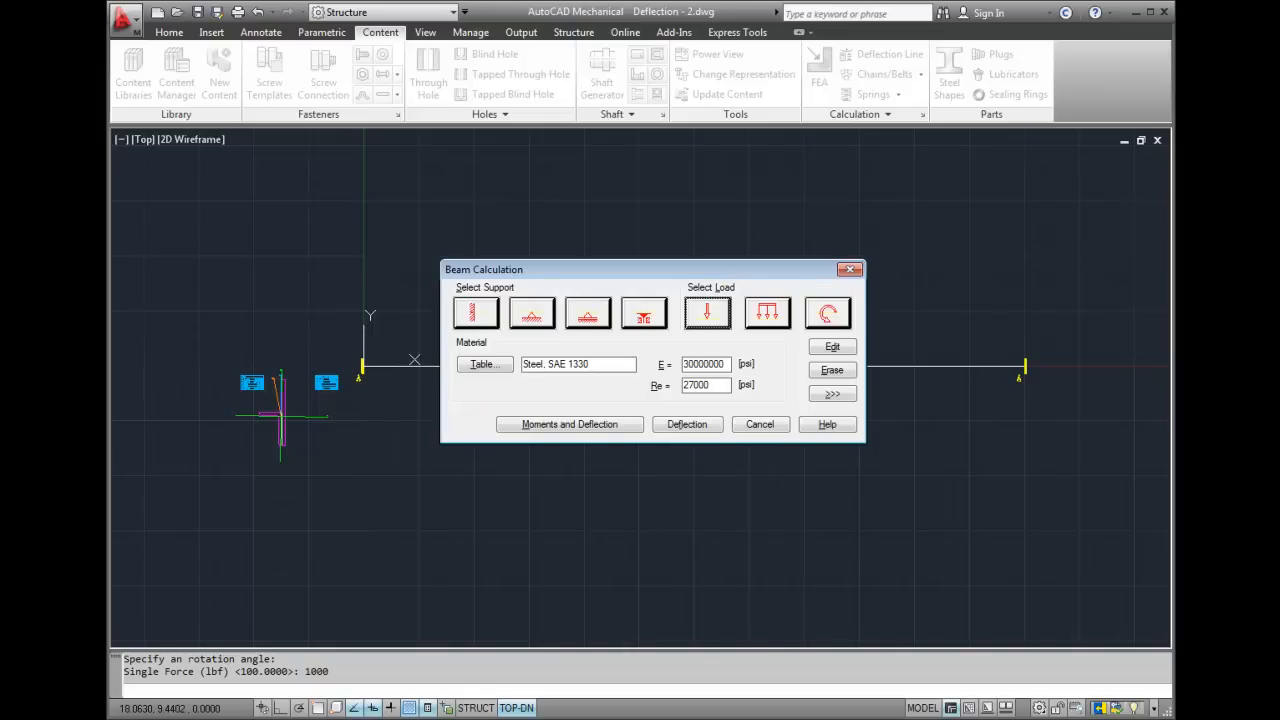
{"action": "left_click", "coordinate": [767, 313]}
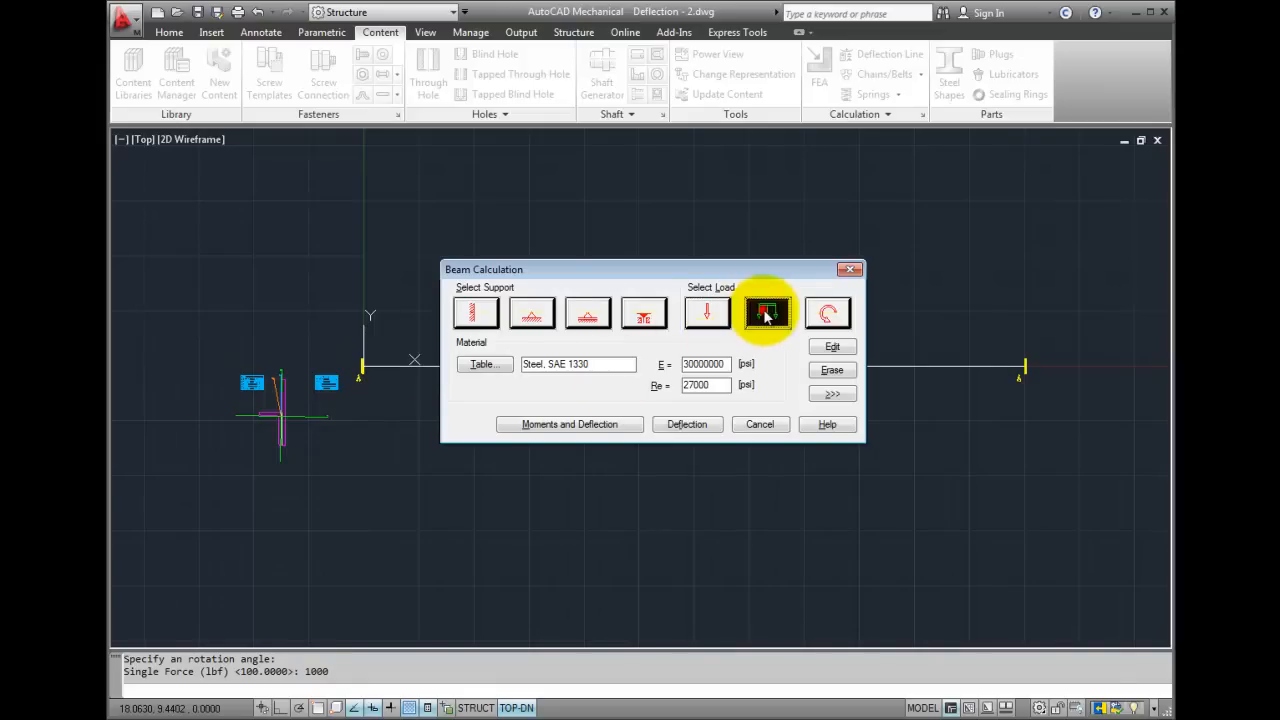
Step: Apply a 500 lbf/in distributed line load from 12 to 30 units on the beam
{"action": "left_click", "coordinate": [765, 313]}
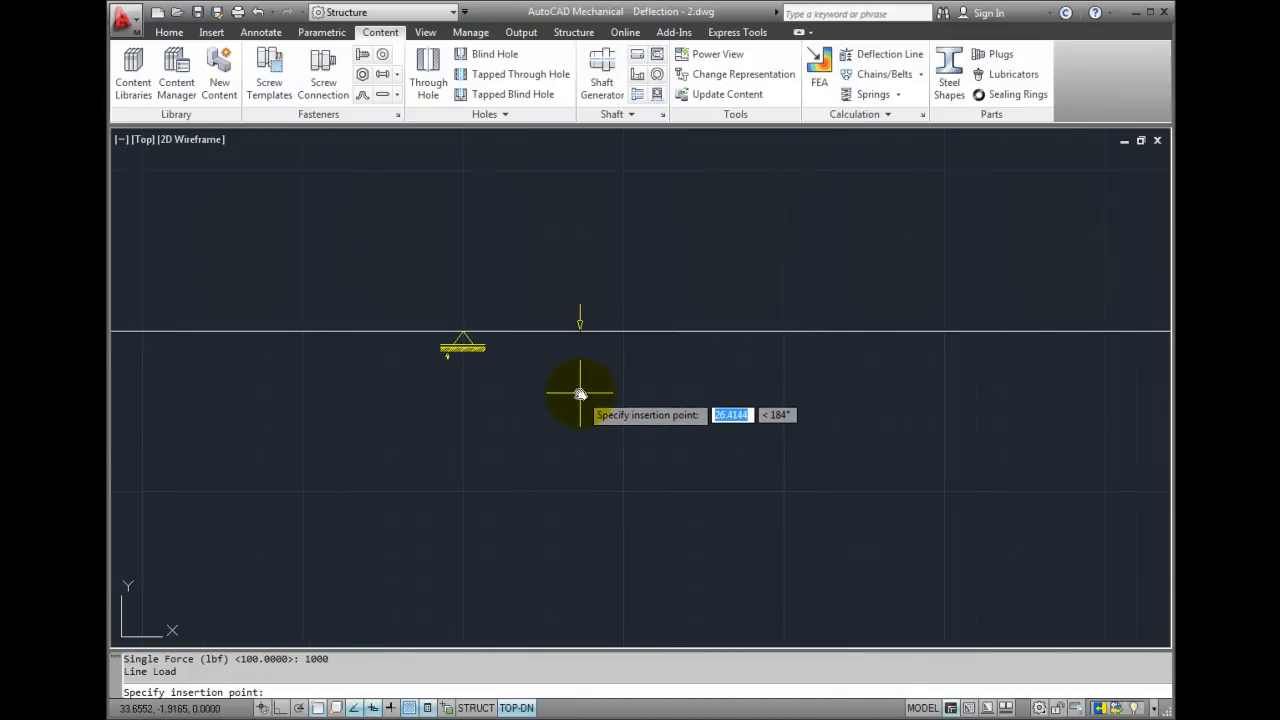
{"action": "mouse_move", "coordinate": [579, 392]}
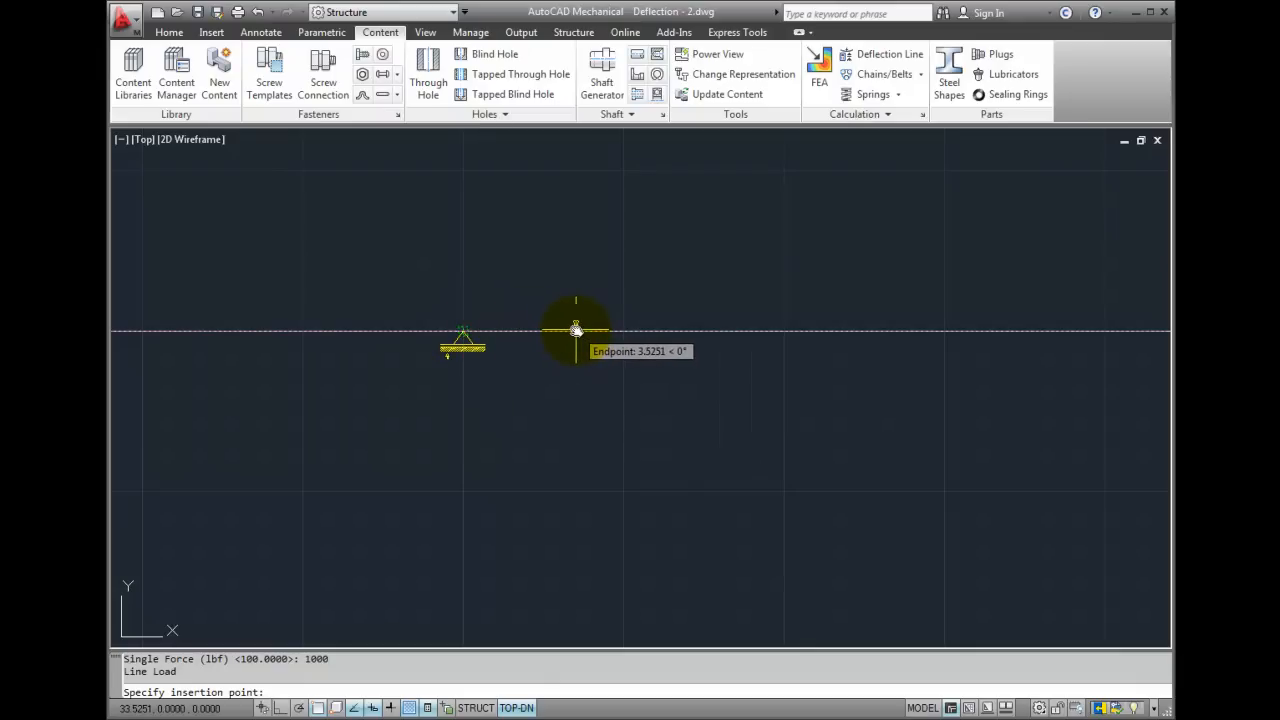
{"action": "left_click", "coordinate": [575, 330]}
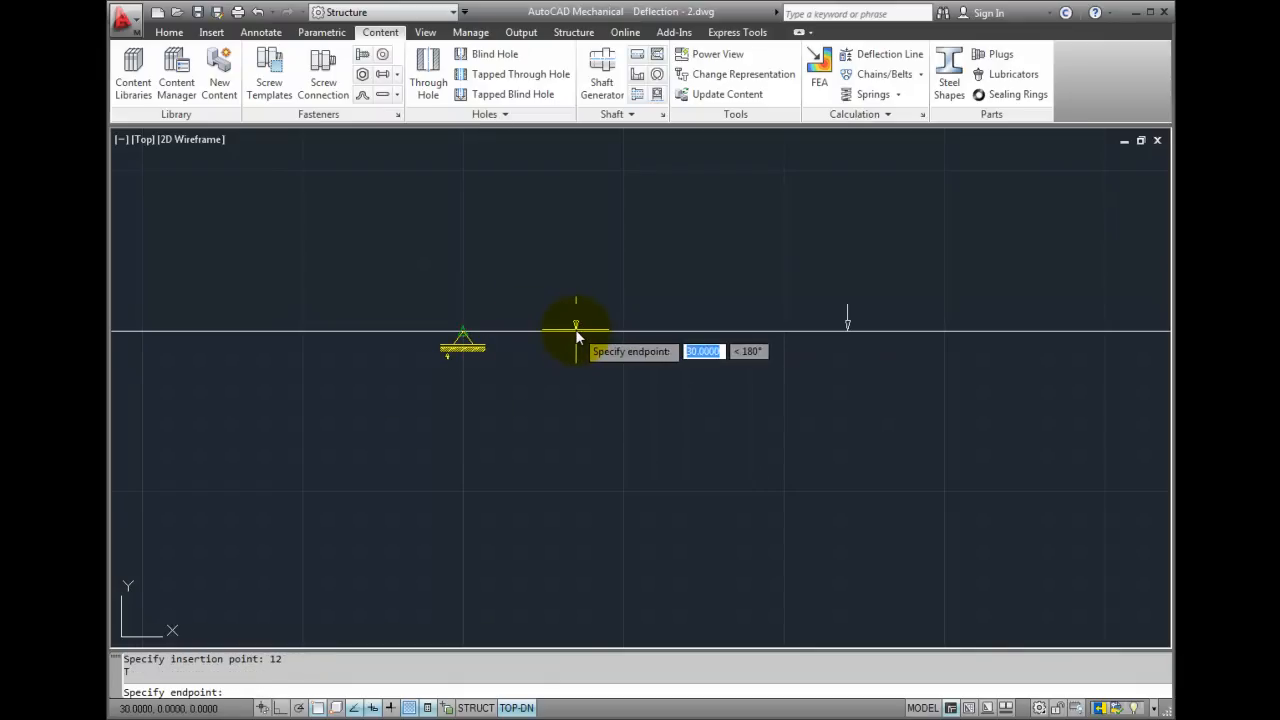
{"action": "mouse_move", "coordinate": [463, 335]}
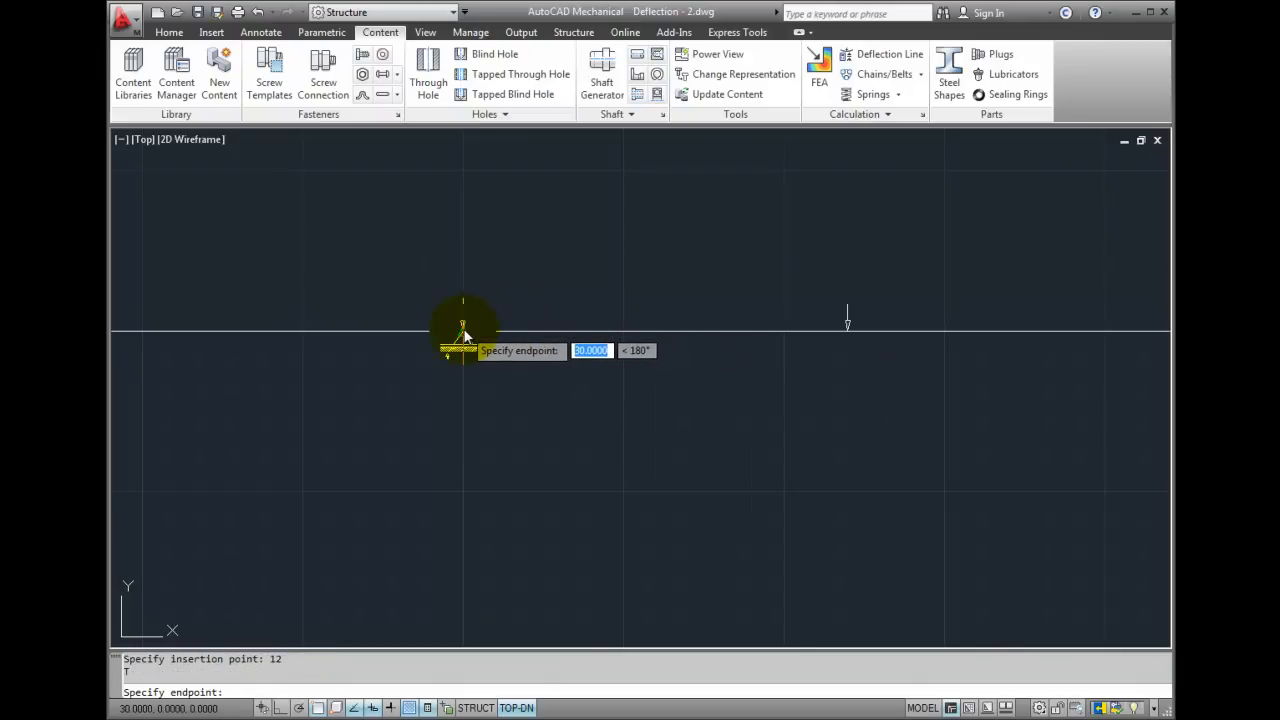
{"action": "mouse_move", "coordinate": [575, 335]}
{"action": "type", "text": "30"}
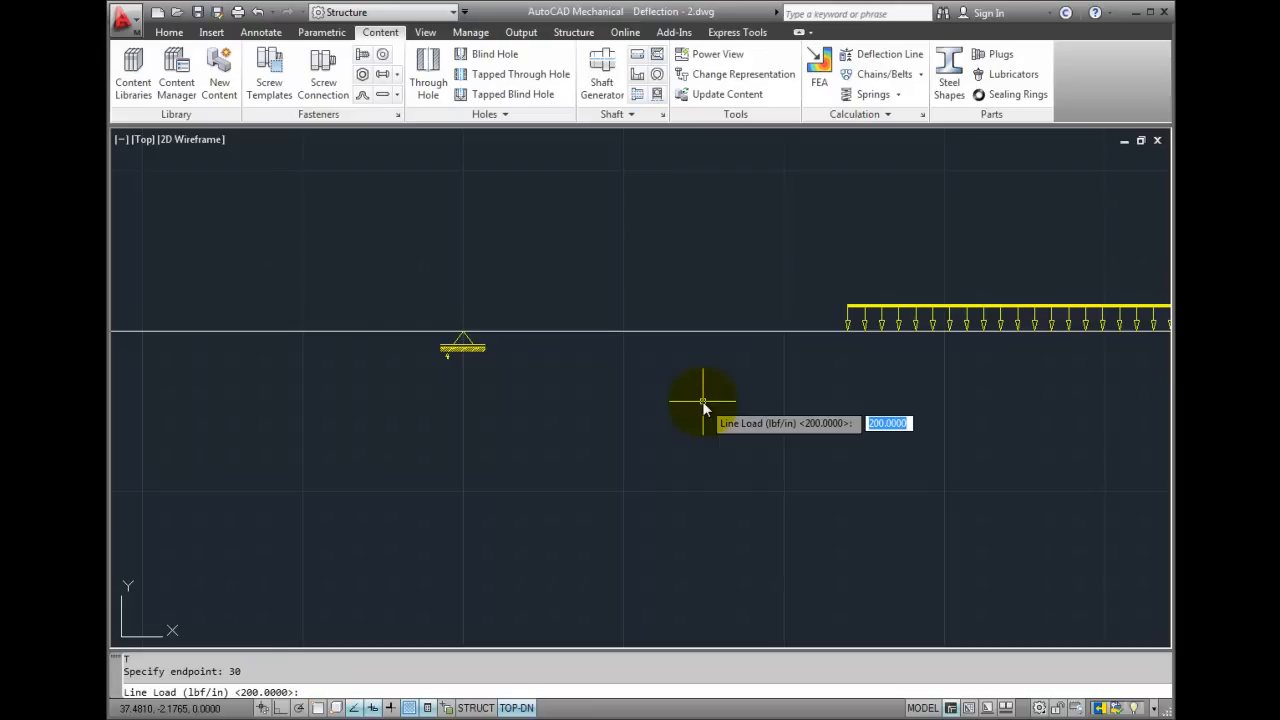
{"action": "type", "text": "500"}
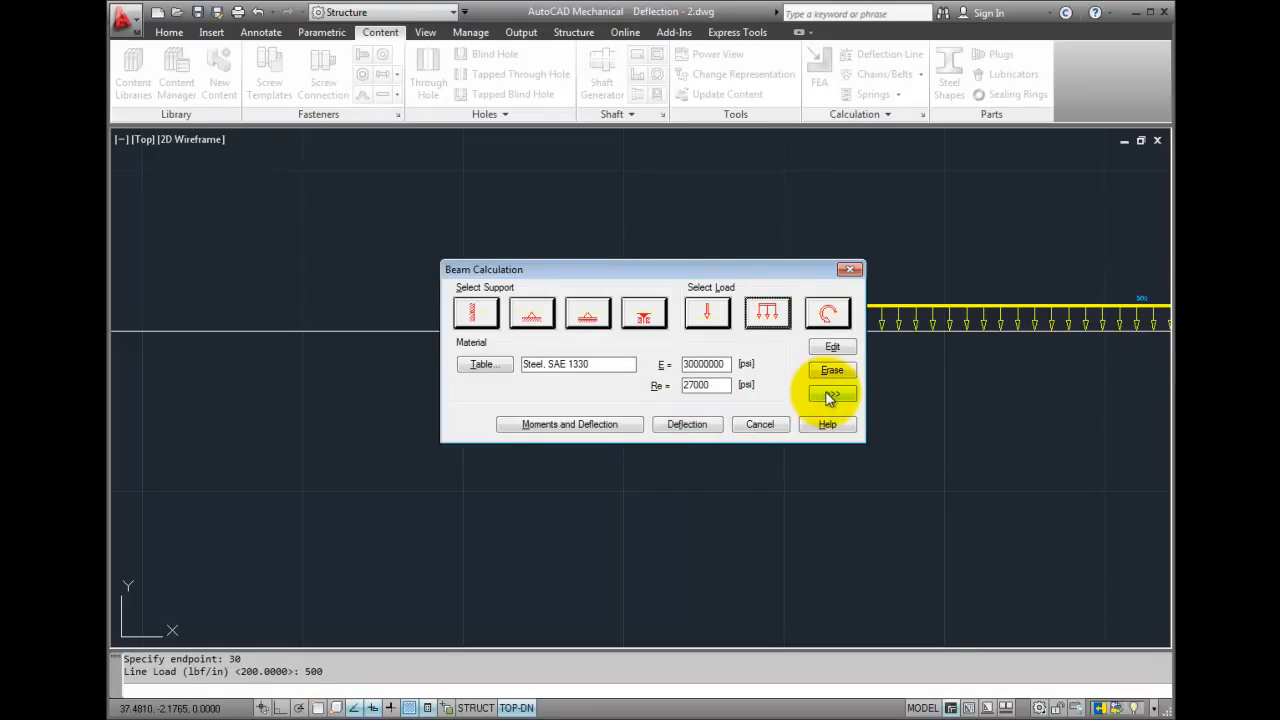
Step: Review the loaded beam and add a 500 lbf·in bending moment at the middle support
{"action": "left_click", "coordinate": [832, 393]}
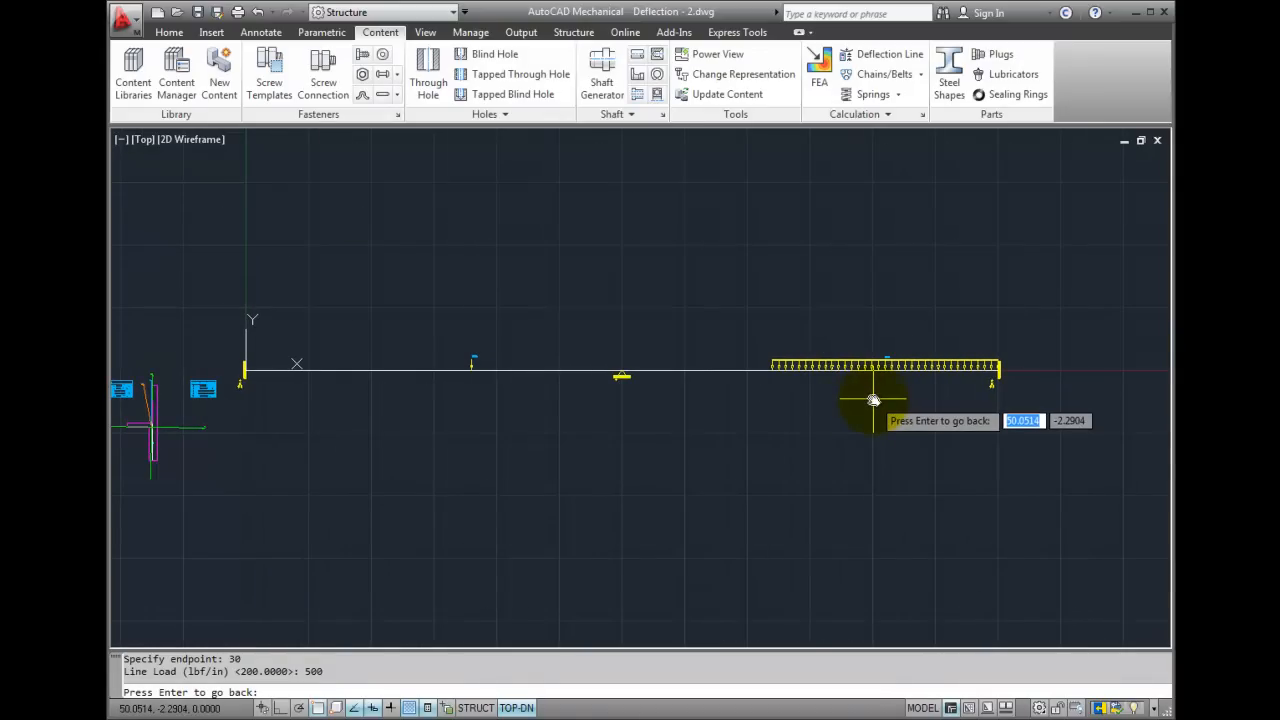
{"action": "mouse_move", "coordinate": [697, 425]}
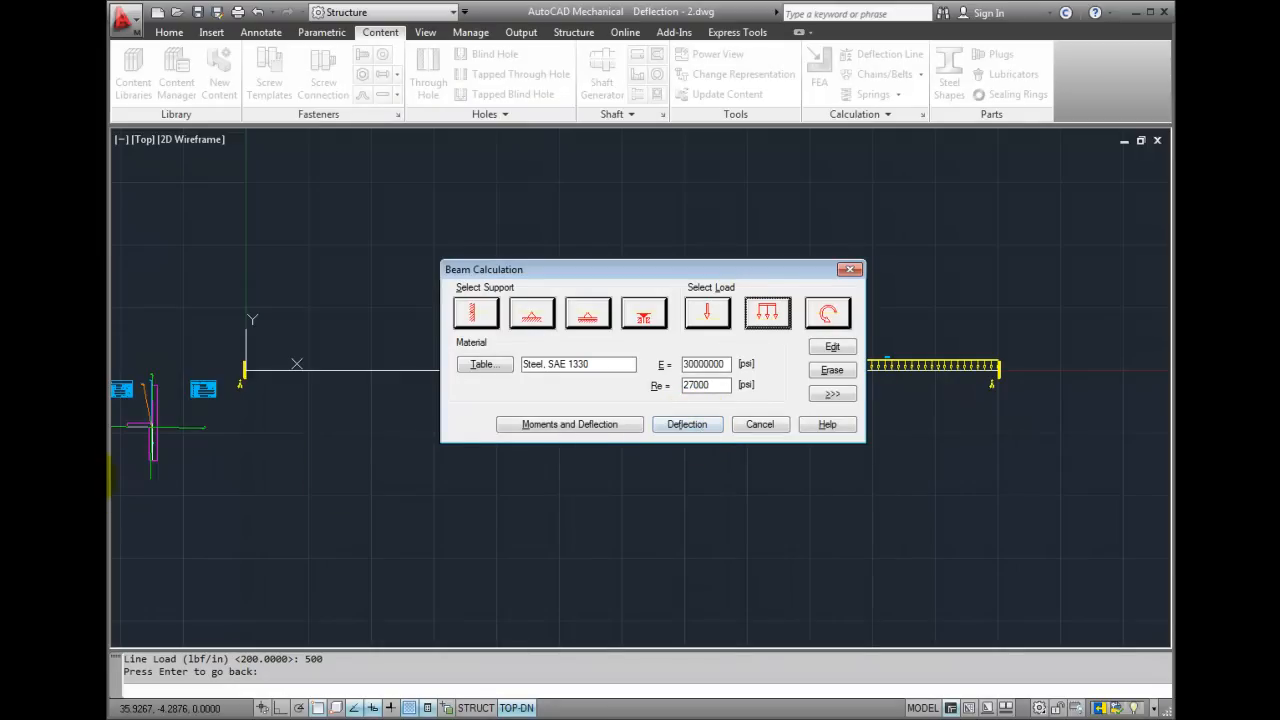
{"action": "left_click", "coordinate": [827, 313]}
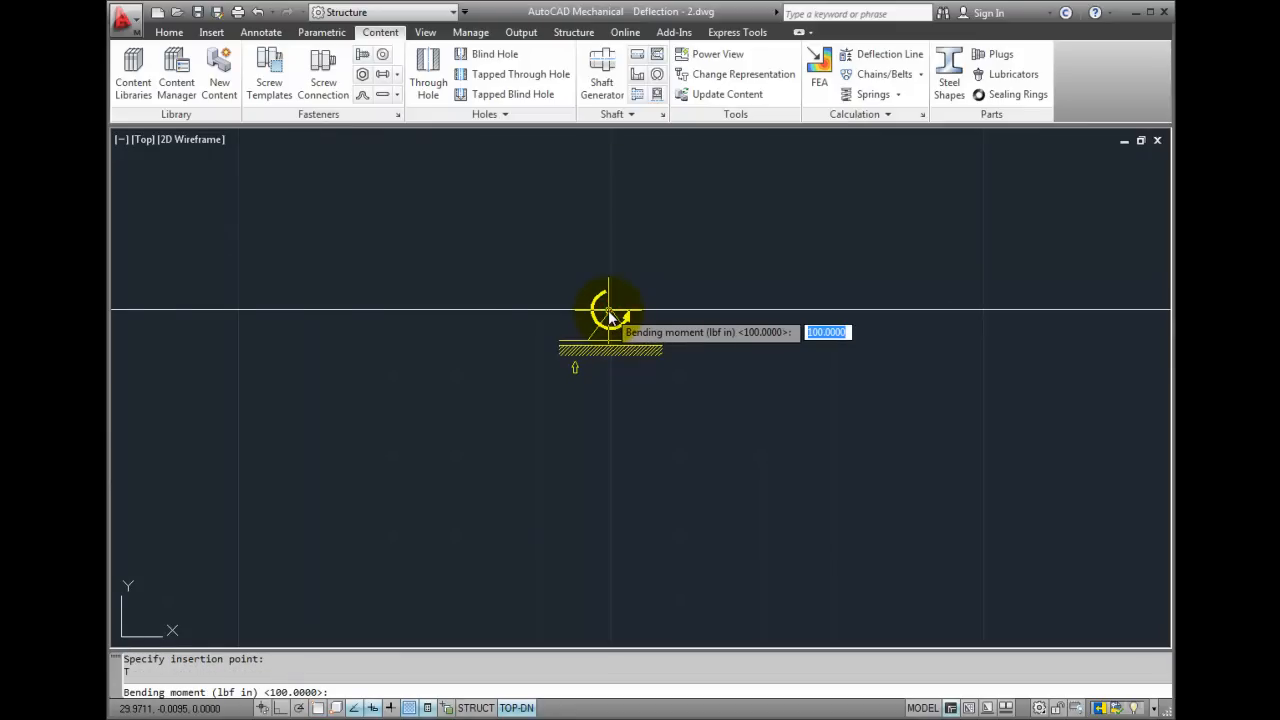
{"action": "type", "text": "500"}
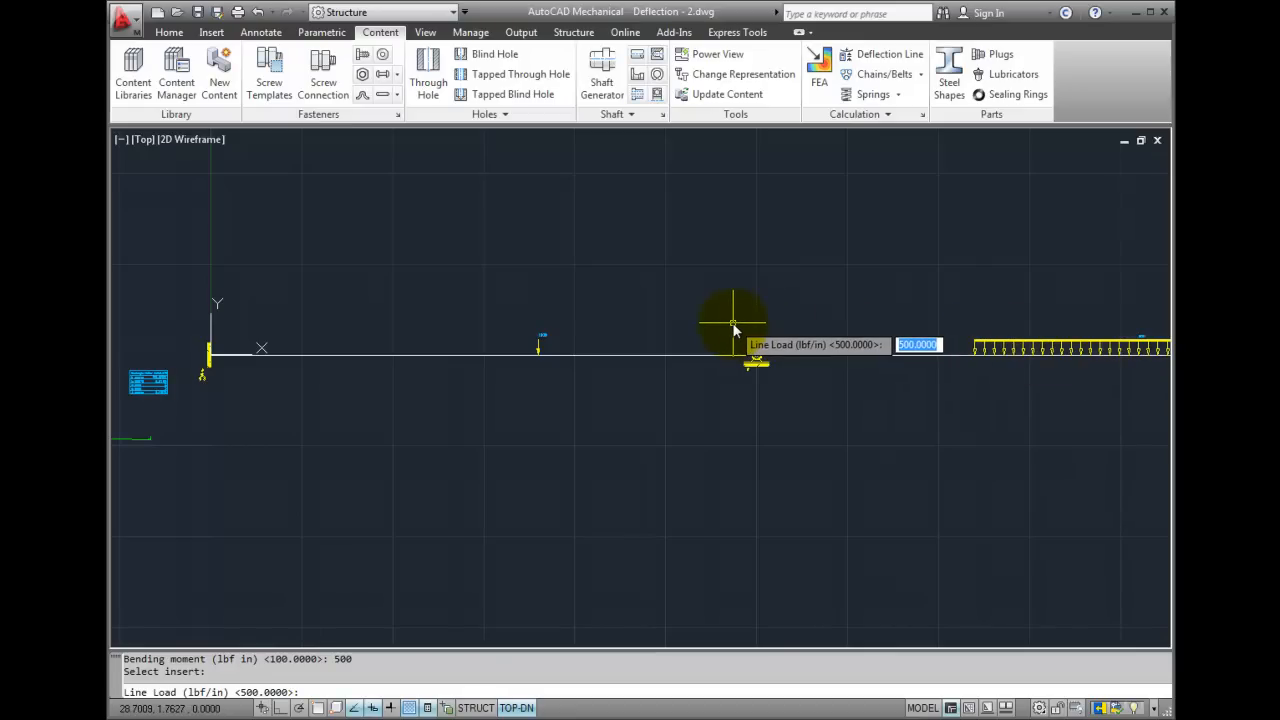
Step: Change the existing distributed line load value to 250 lbf/in
{"action": "type", "text": "250"}
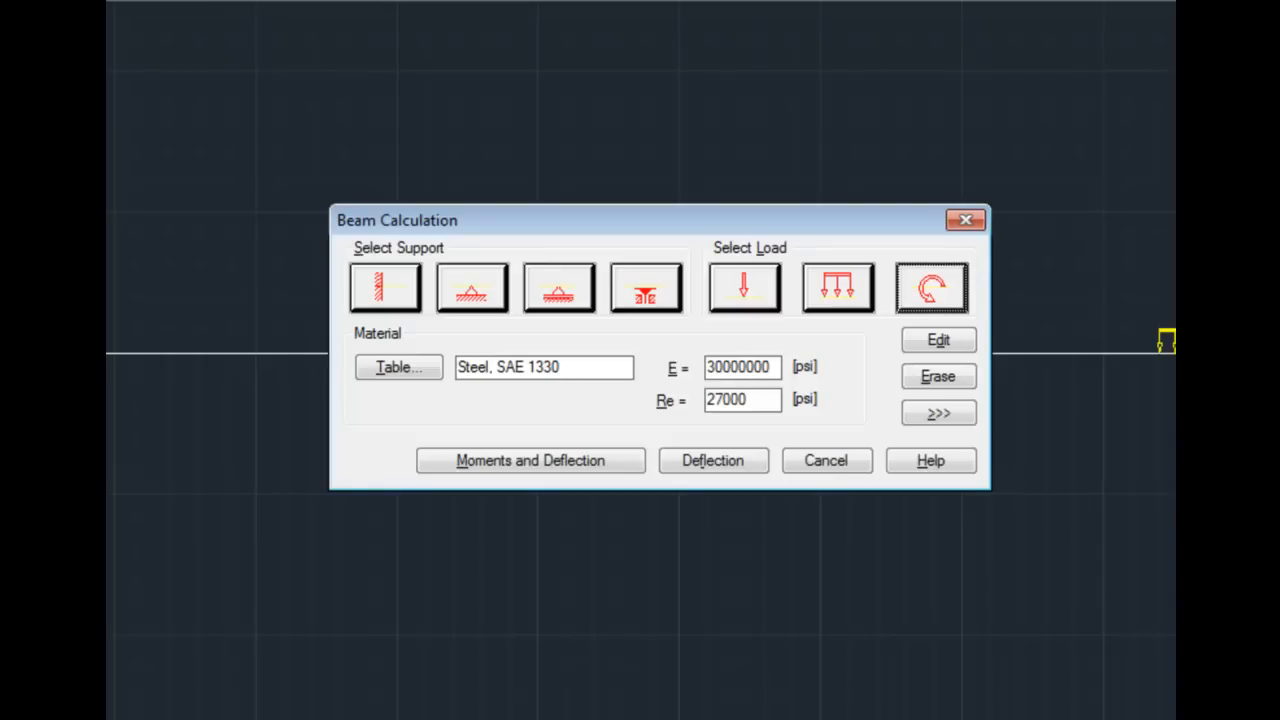
Step: Pick Steel SAE 1045 from the material table, giving a 50000 psi yield point
{"action": "left_click", "coordinate": [398, 367]}
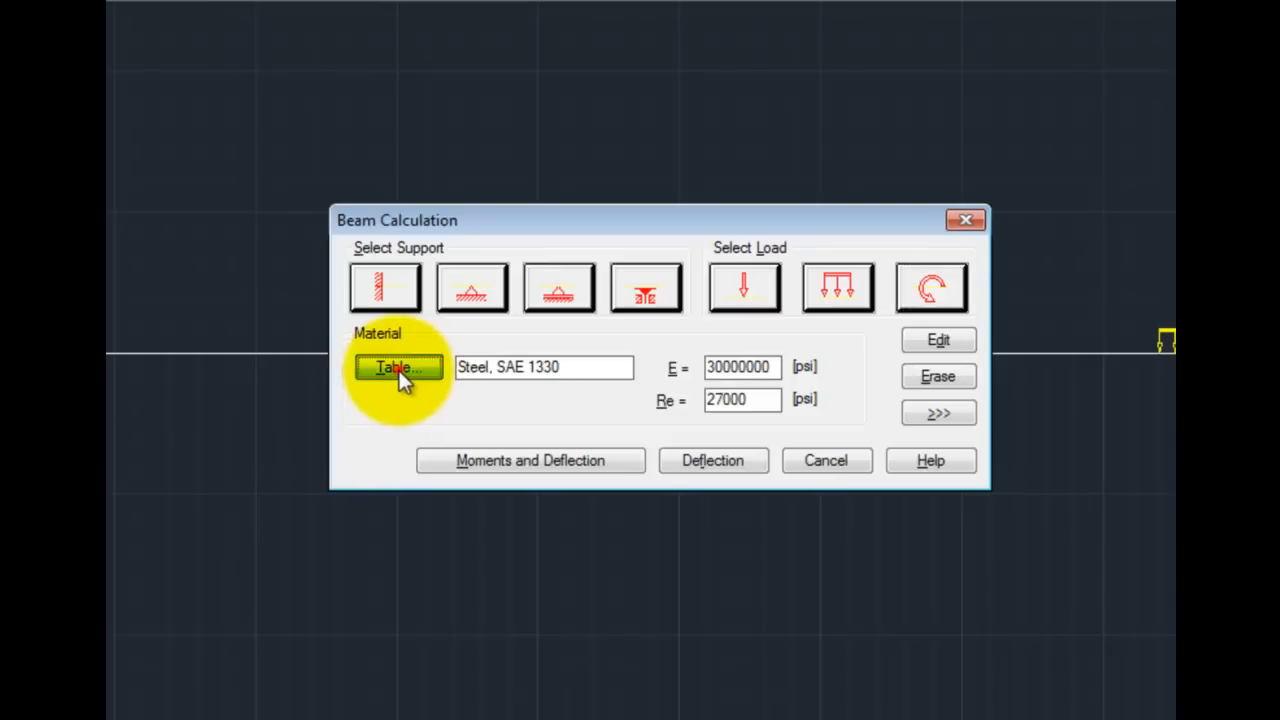
{"action": "left_click", "coordinate": [397, 367]}
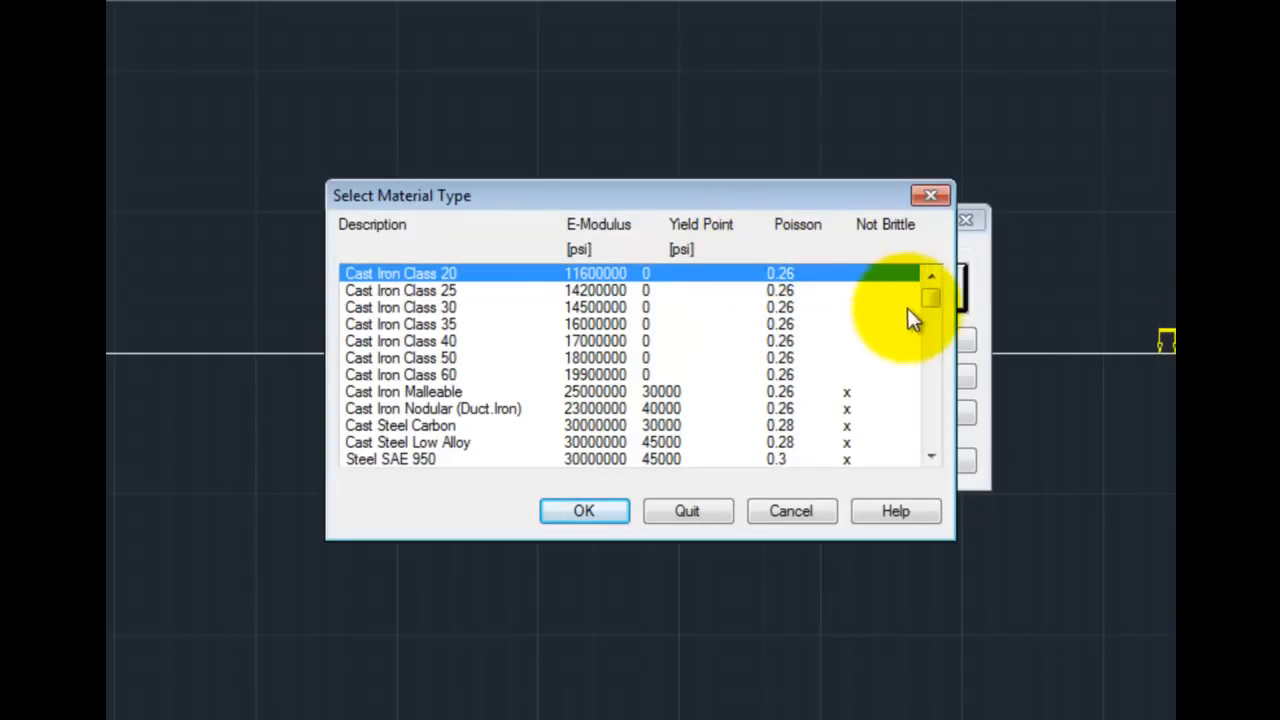
{"action": "left_click_drag", "start_coordinate": [929, 298], "coordinate": [929, 325]}
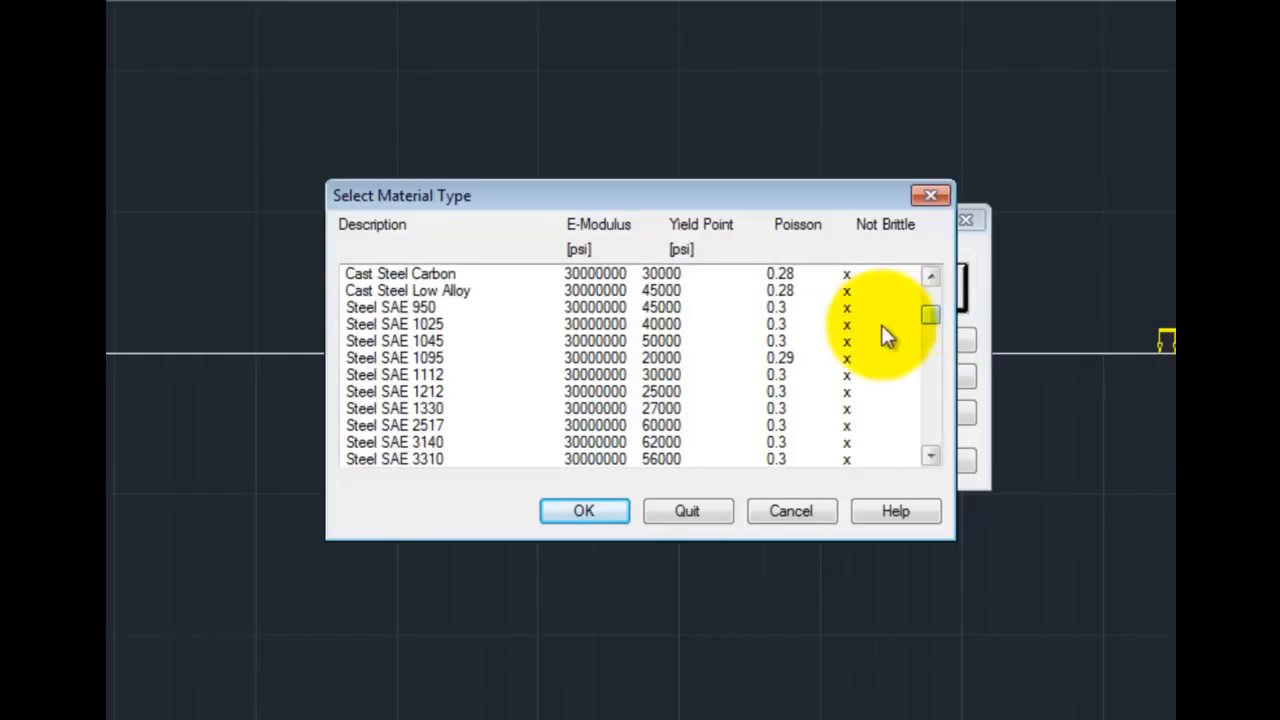
{"action": "left_click", "coordinate": [394, 341]}
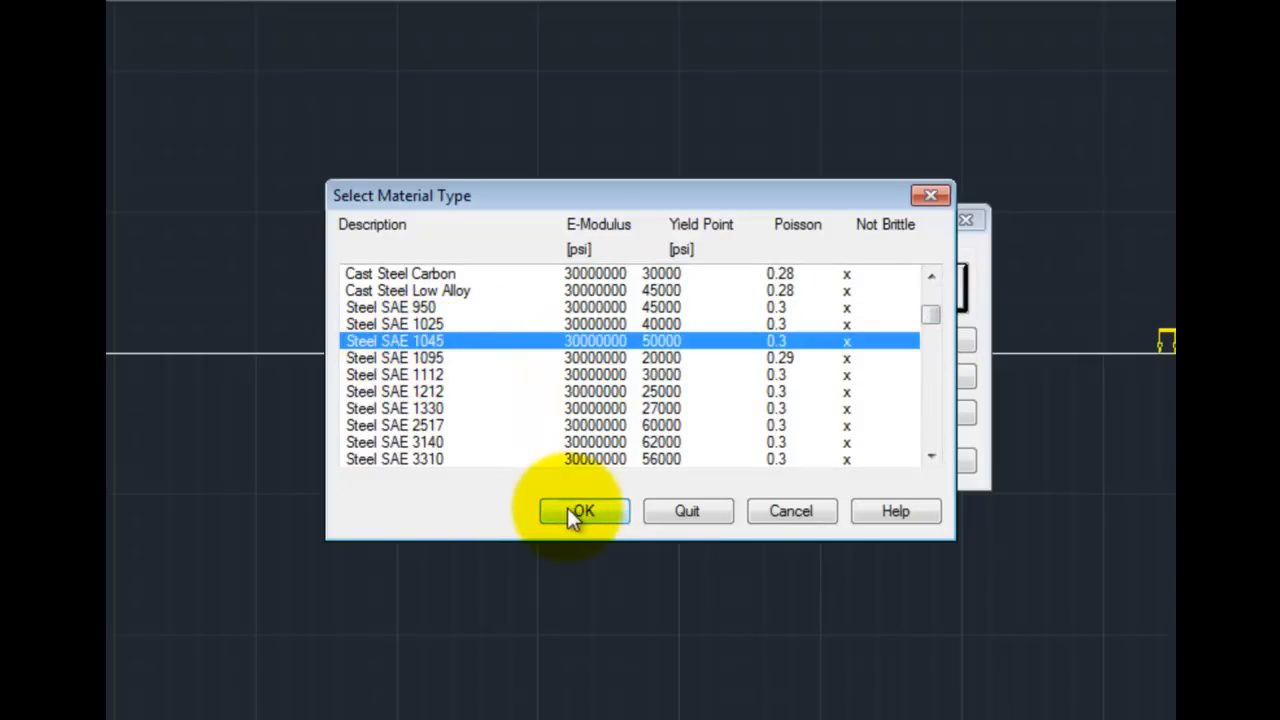
{"action": "left_click", "coordinate": [583, 511]}
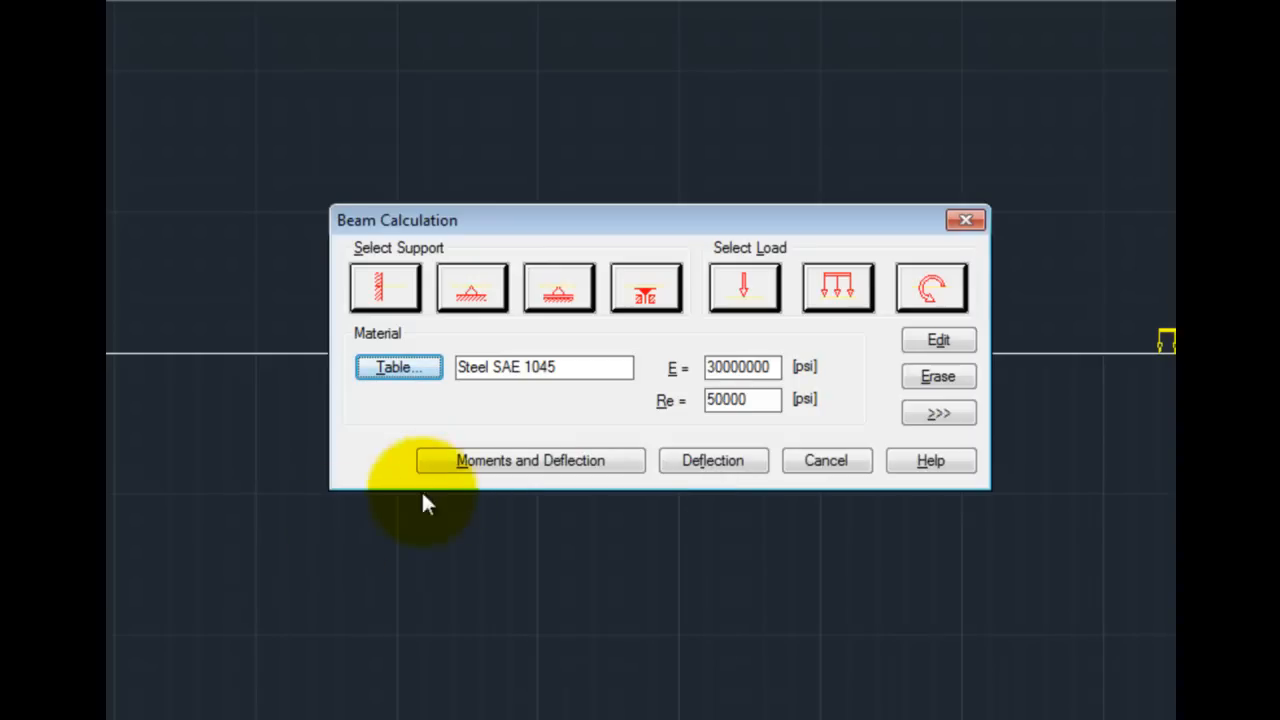
Step: Run Moments and Deflection for the resultant with the results table titled Rail
{"action": "left_click", "coordinate": [530, 460]}
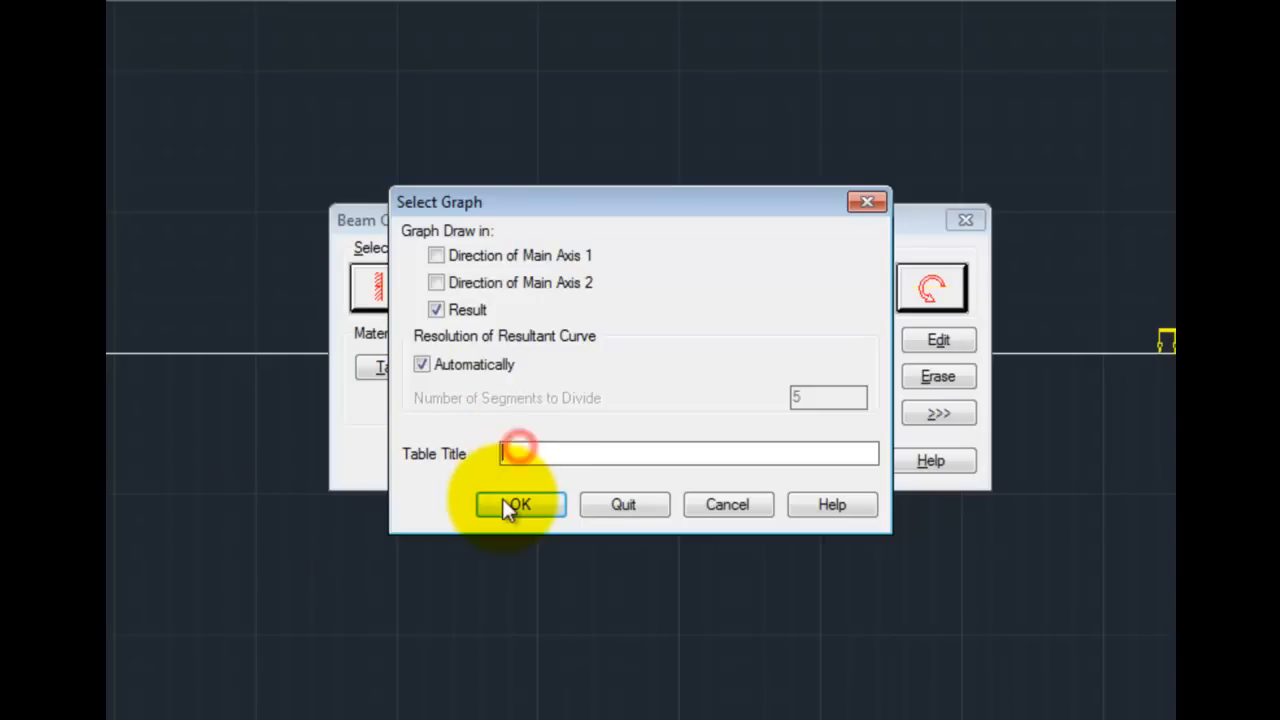
{"action": "type", "text": "Rail"}
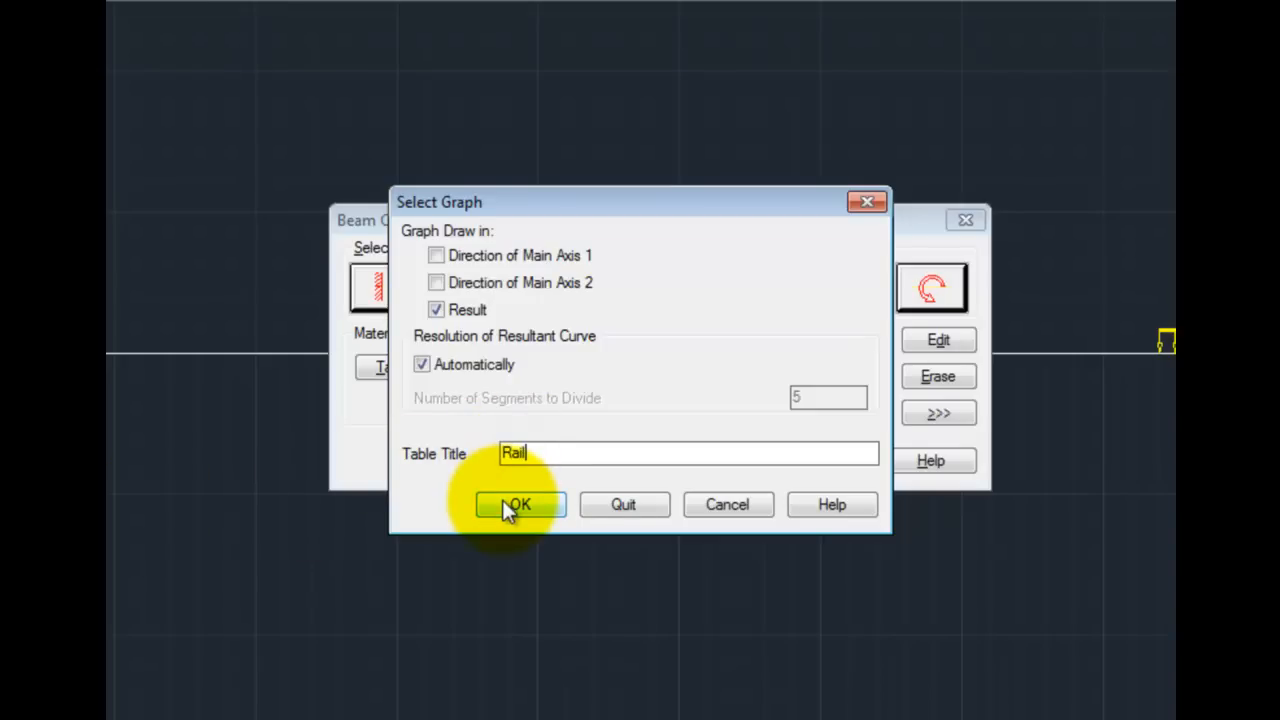
{"action": "left_click", "coordinate": [518, 504]}
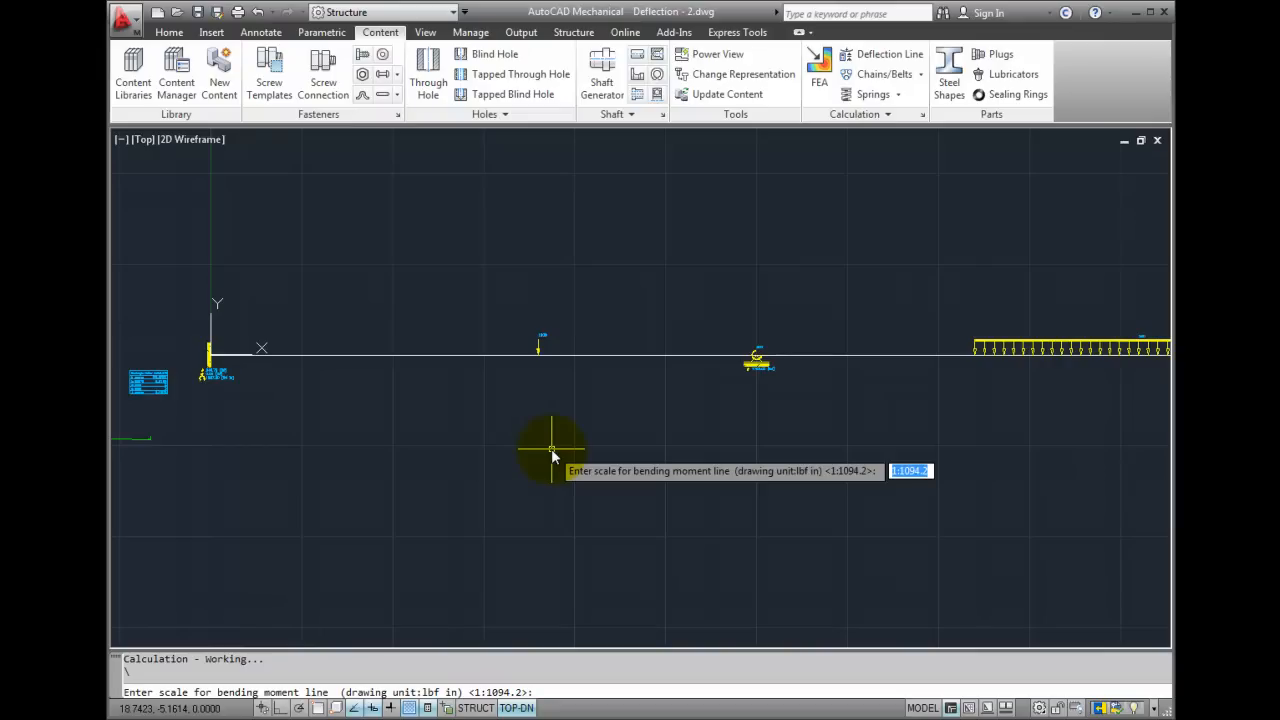
Step: Plot the bending-moment curve at 1:1000 and the deflection curve at 5000:1
{"action": "type", "text": "1:"}
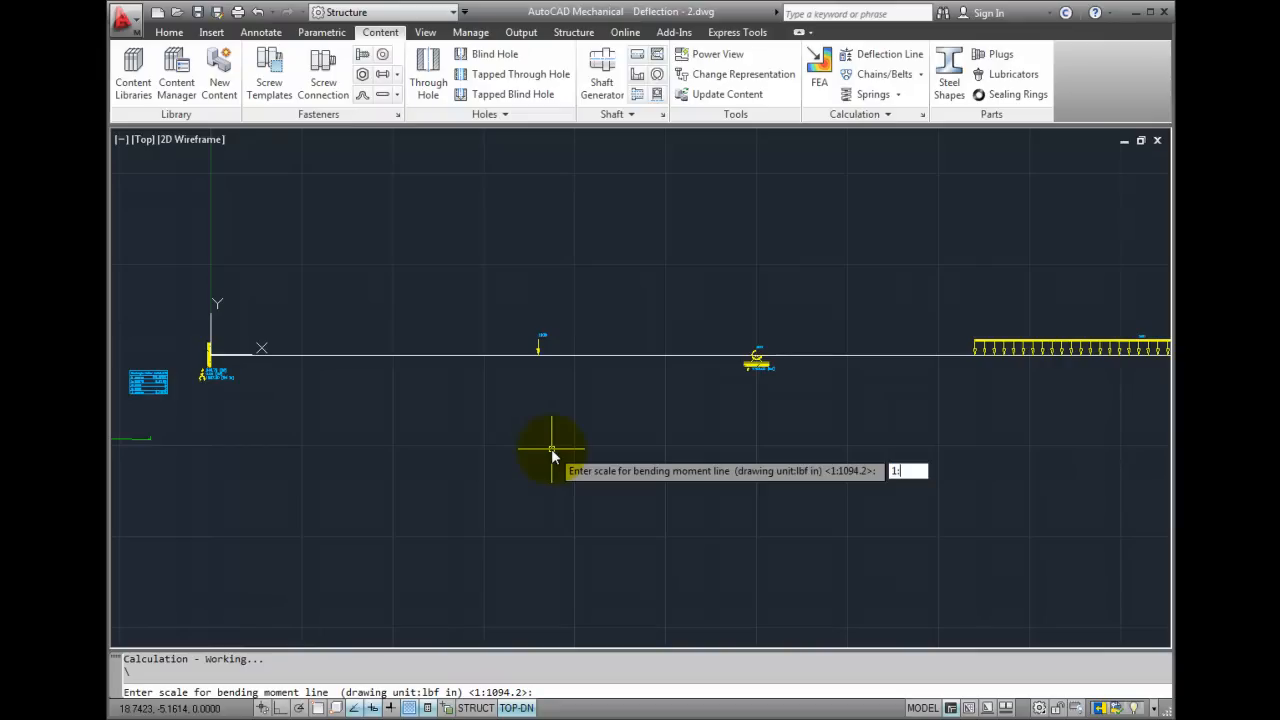
{"action": "type", "text": "1:1000"}
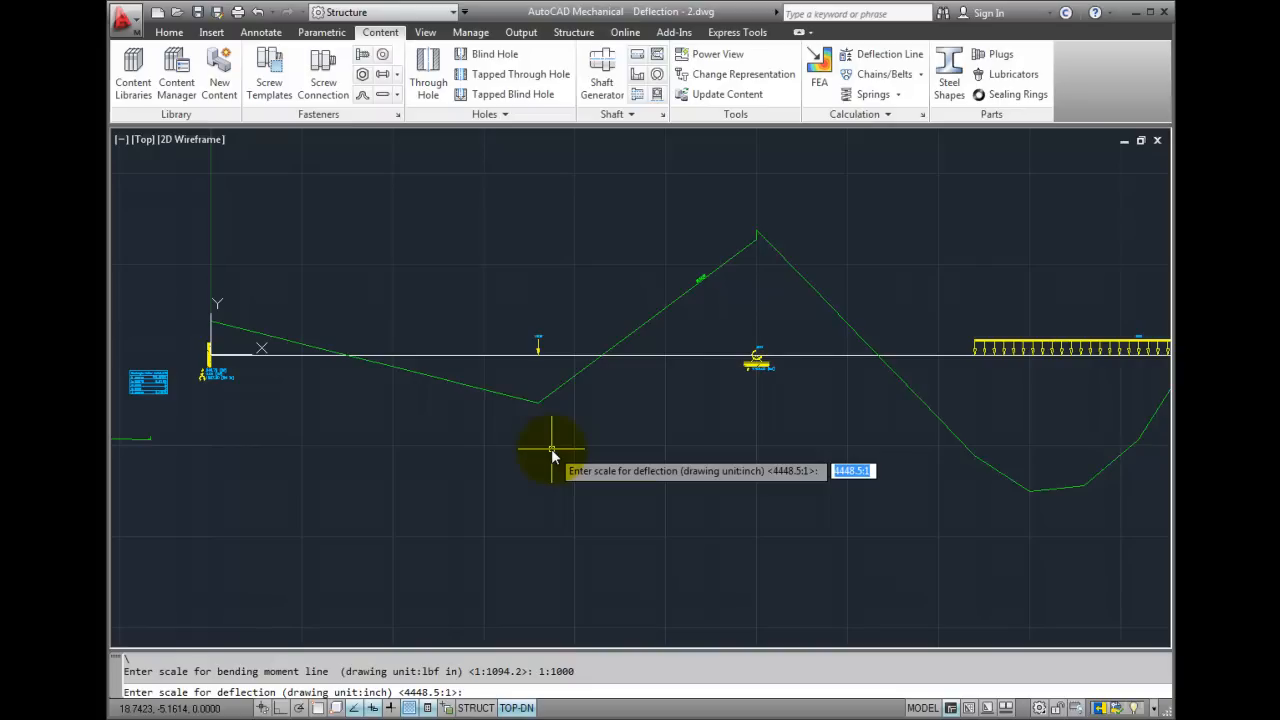
{"action": "type", "text": "5000:1"}
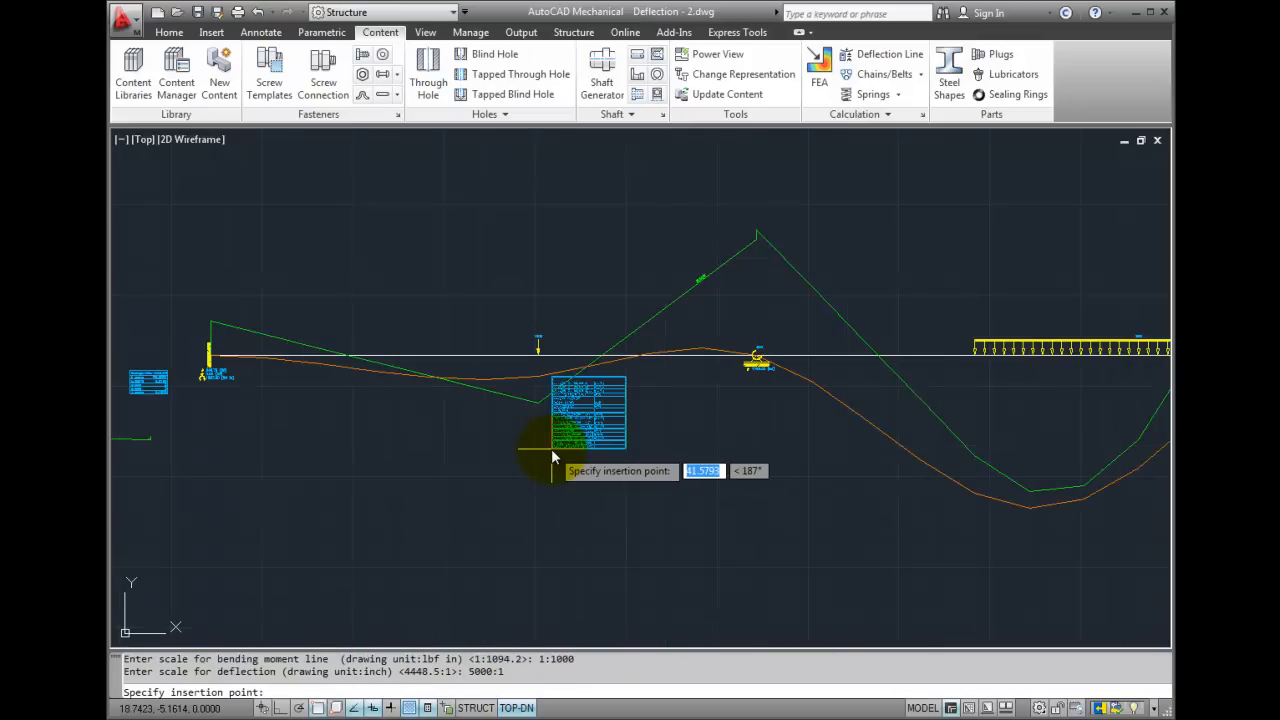
{"action": "mouse_move", "coordinate": [500, 468]}
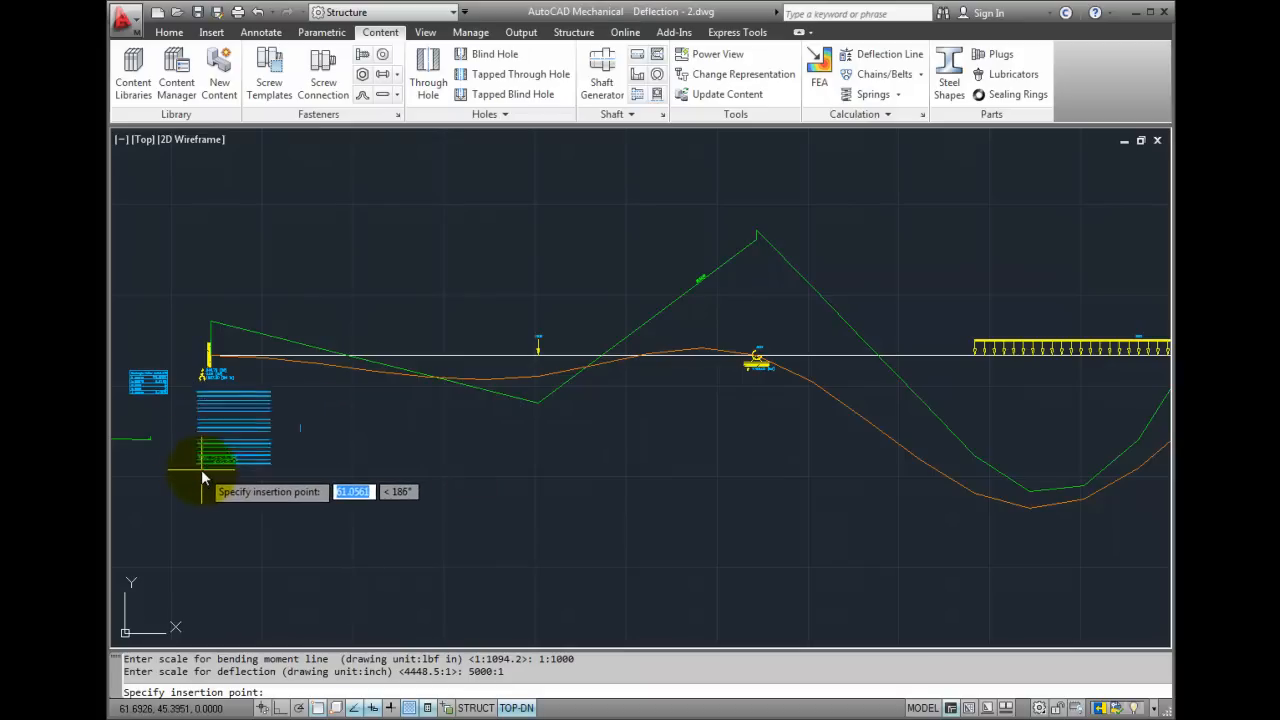
Step: Insert the Rail results table below the beam's left end and highlight its 7.7979 safety factor row
{"action": "left_click", "coordinate": [234, 499]}
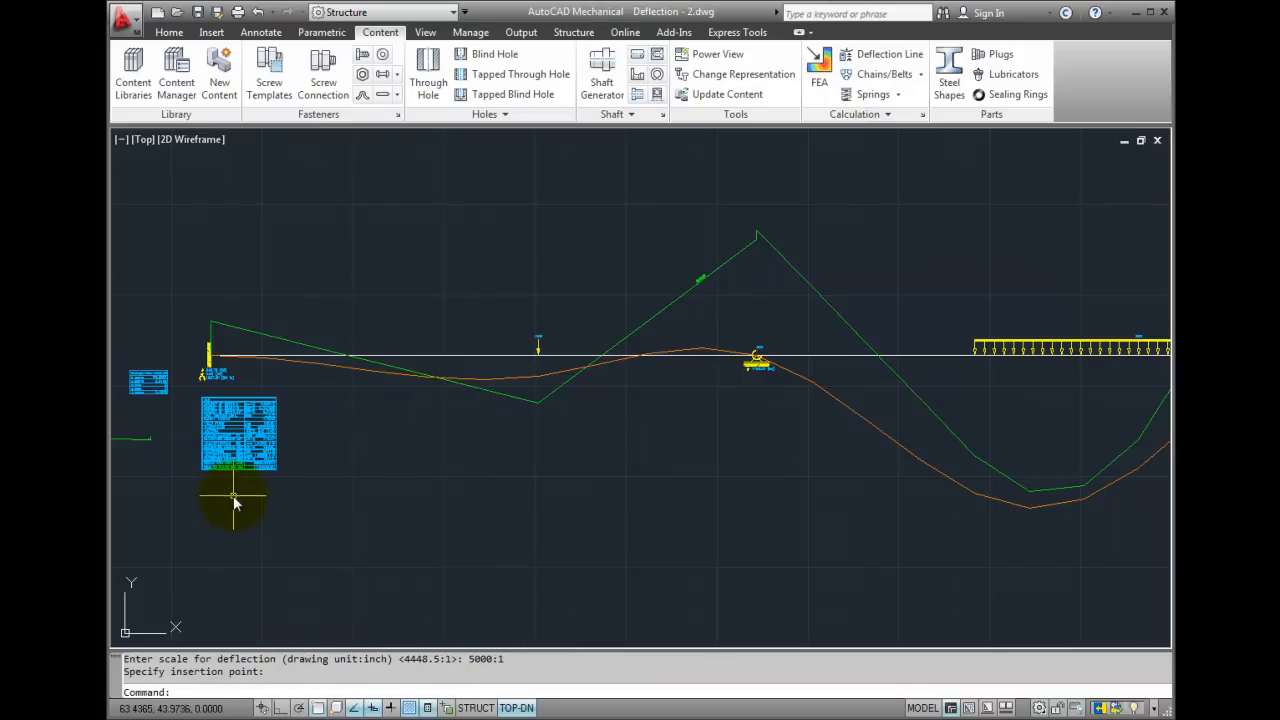
{"action": "mouse_move", "coordinate": [258, 537]}
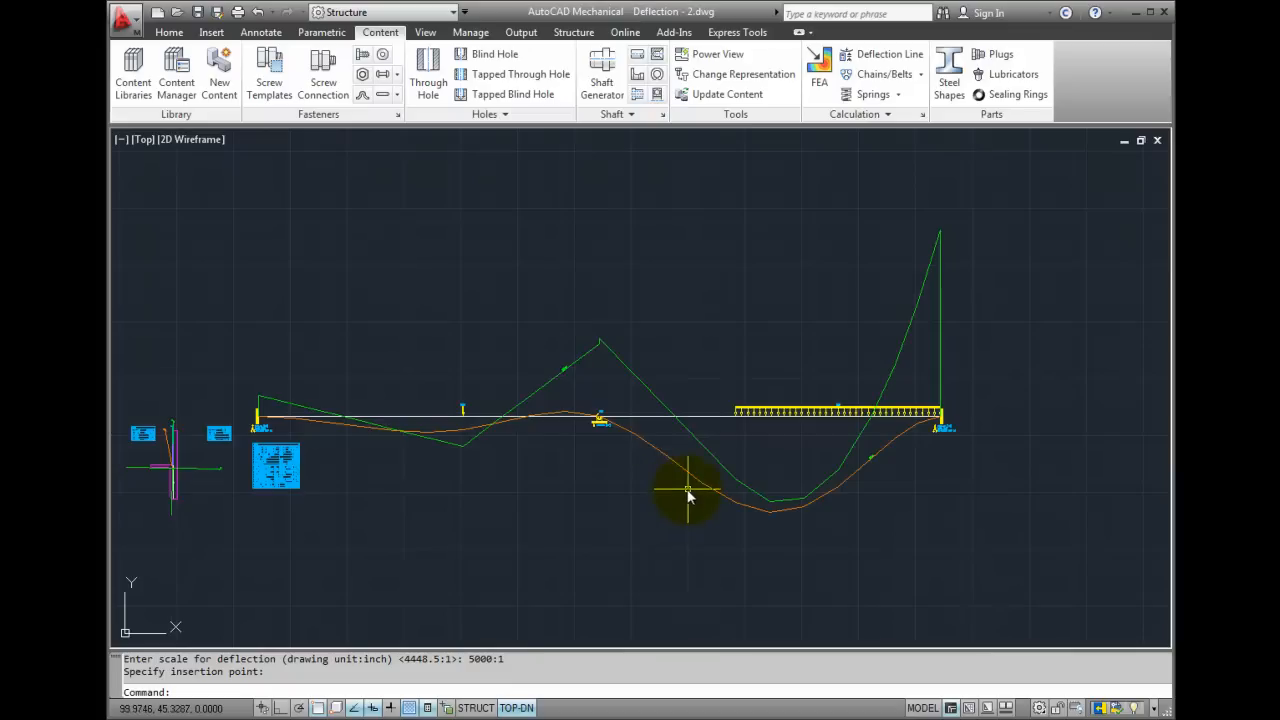
{"action": "mouse_move", "coordinate": [603, 510]}
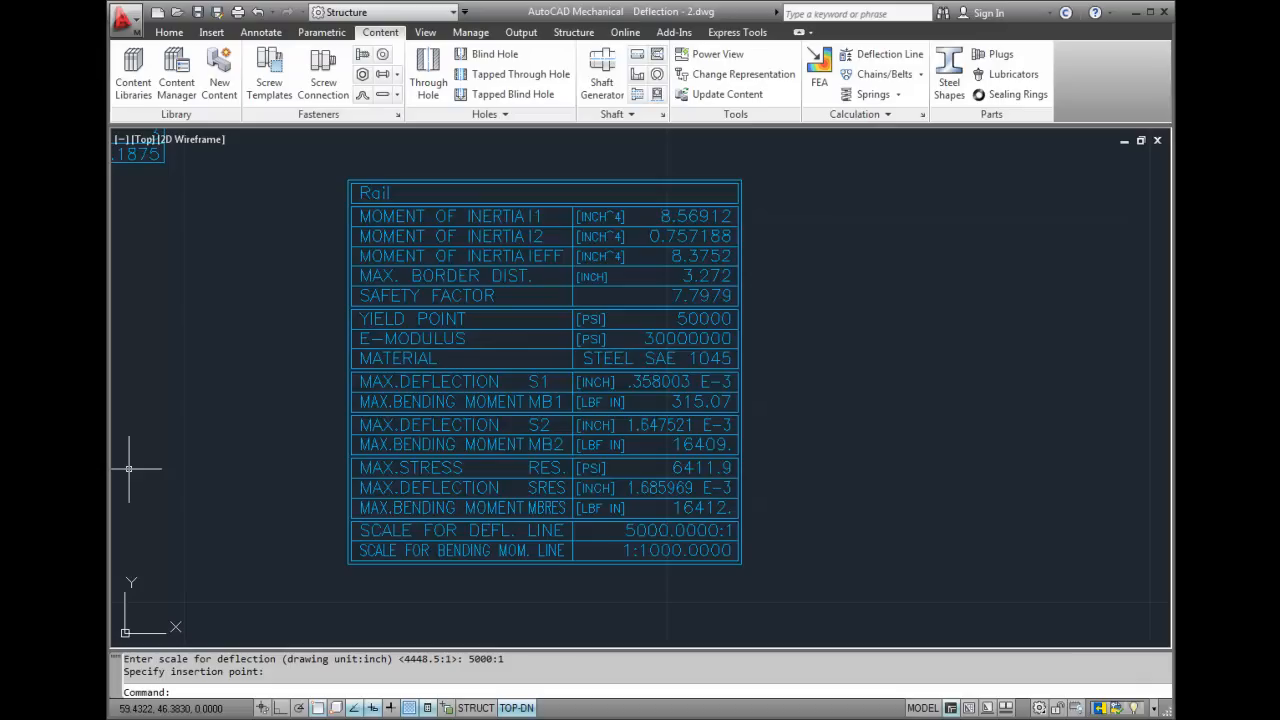
{"action": "left_click", "coordinate": [460, 295]}
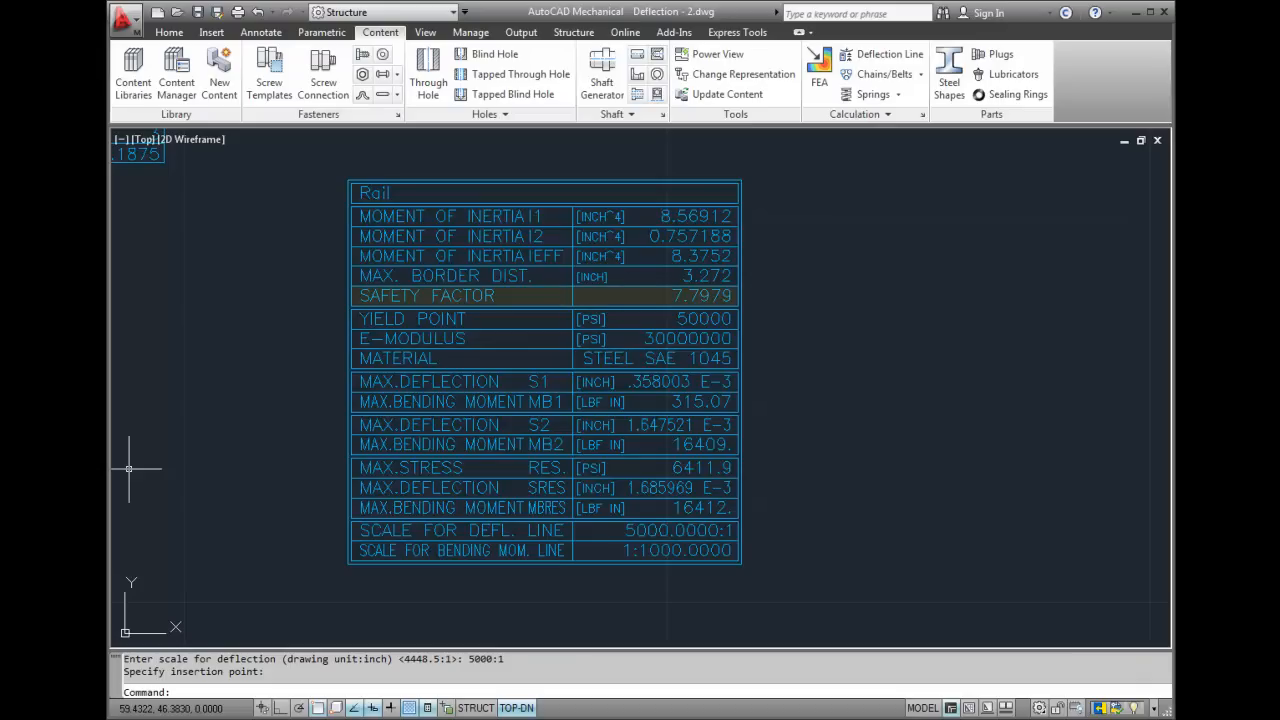
{"action": "left_click", "coordinate": [426, 295]}
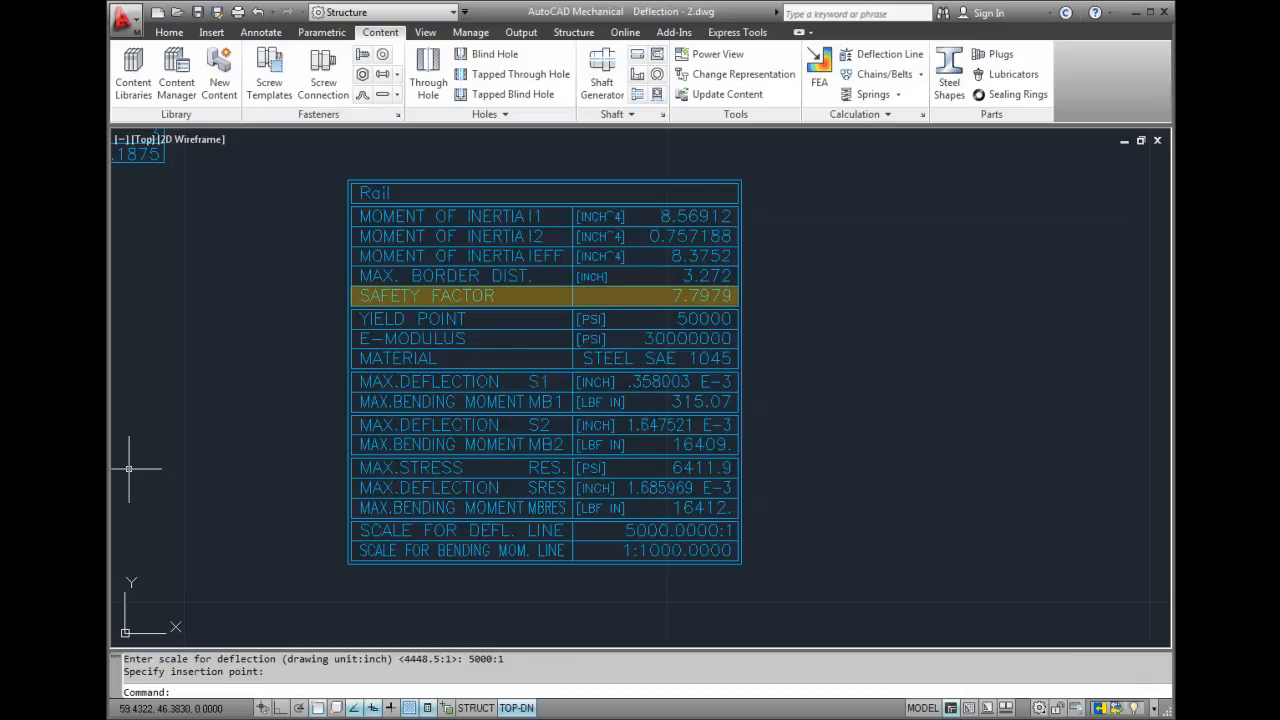